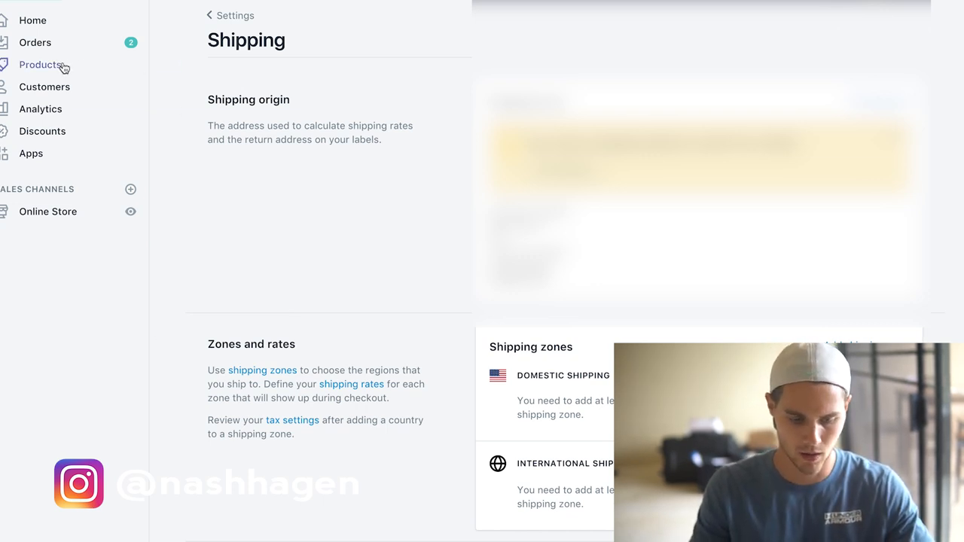
# Step: Open the pet store's All products list from the Products sidebar entry
pyautogui.click(40, 64)
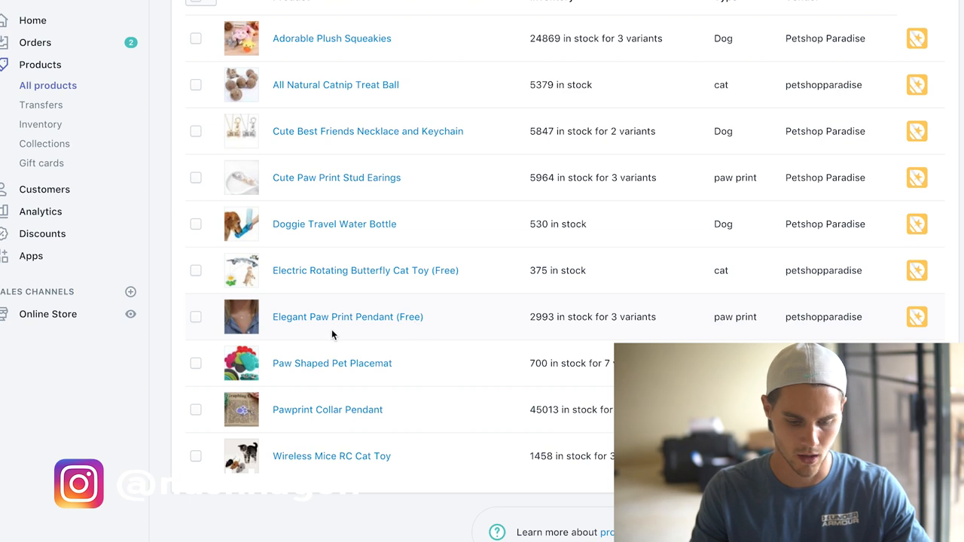
pyautogui.moveTo(374, 340)
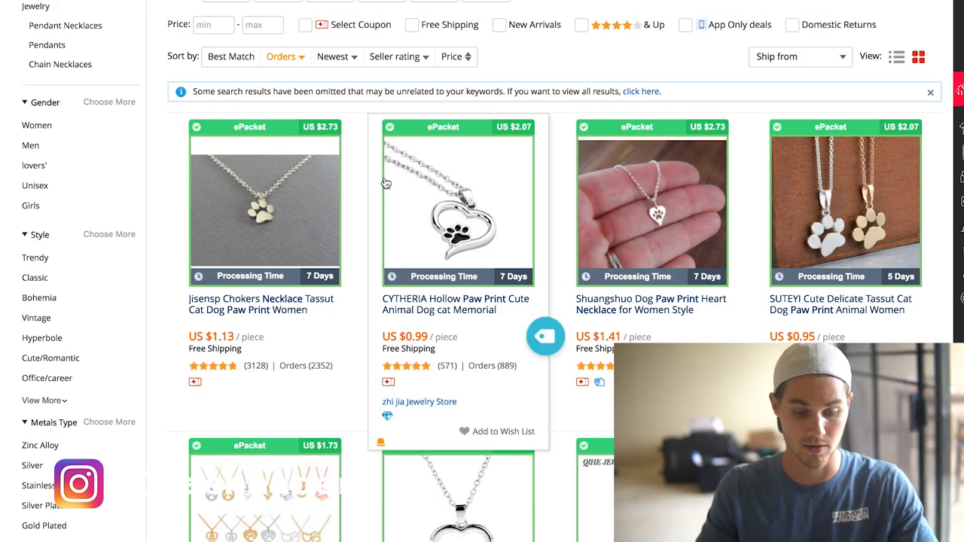
pyautogui.moveTo(271, 252)
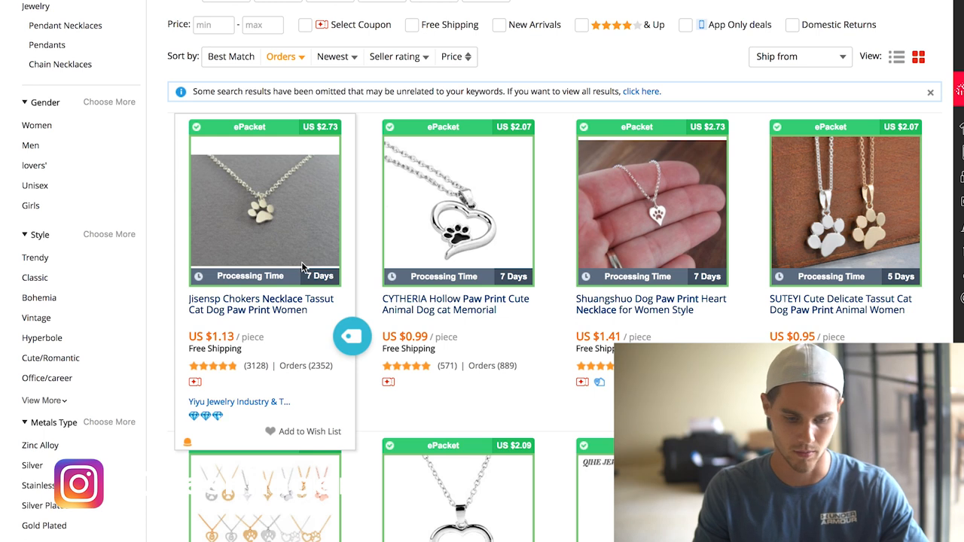
pyautogui.moveTo(858, 273)
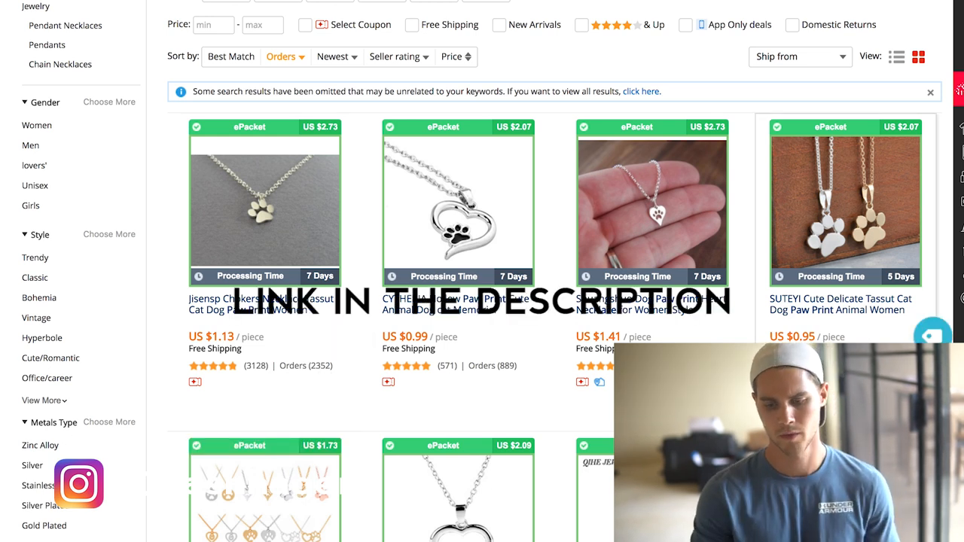
pyautogui.moveTo(458, 218)
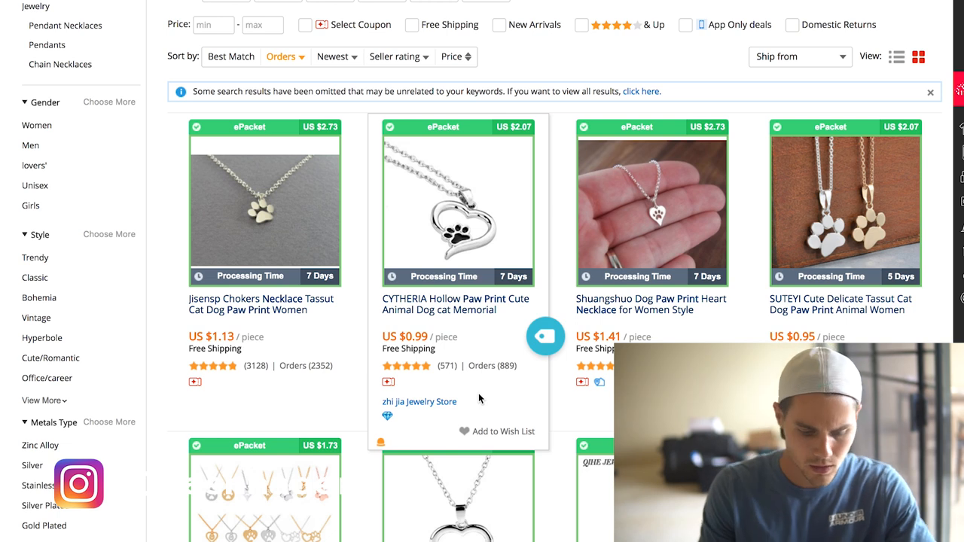
# Step: Open the Elegant Paw Print Pendant (Free) product and select all three variants
pyautogui.scroll(3)
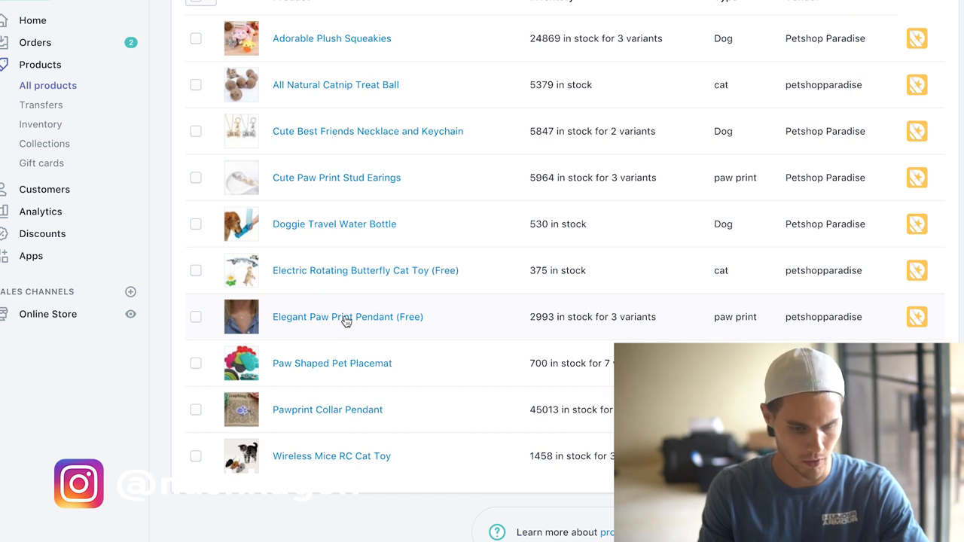
pyautogui.click(347, 317)
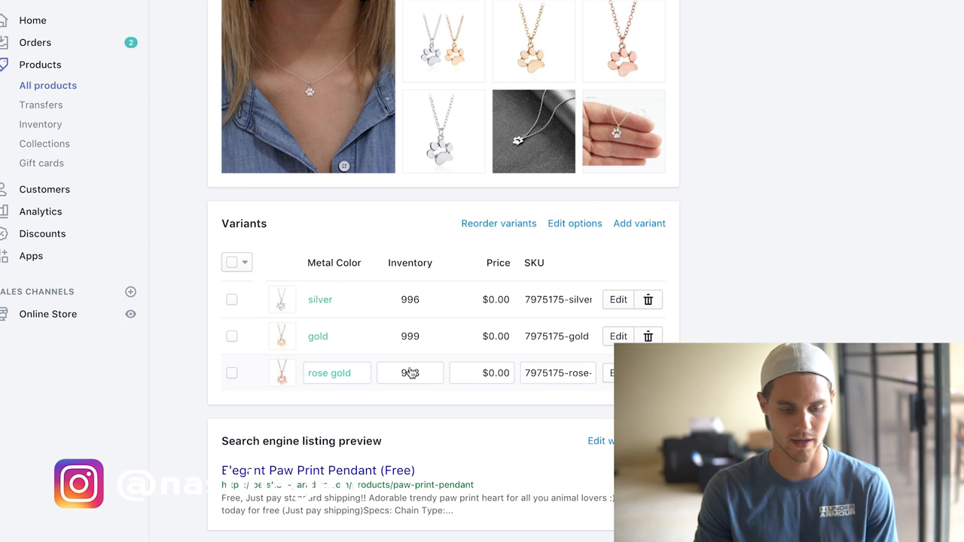
pyautogui.click(236, 262)
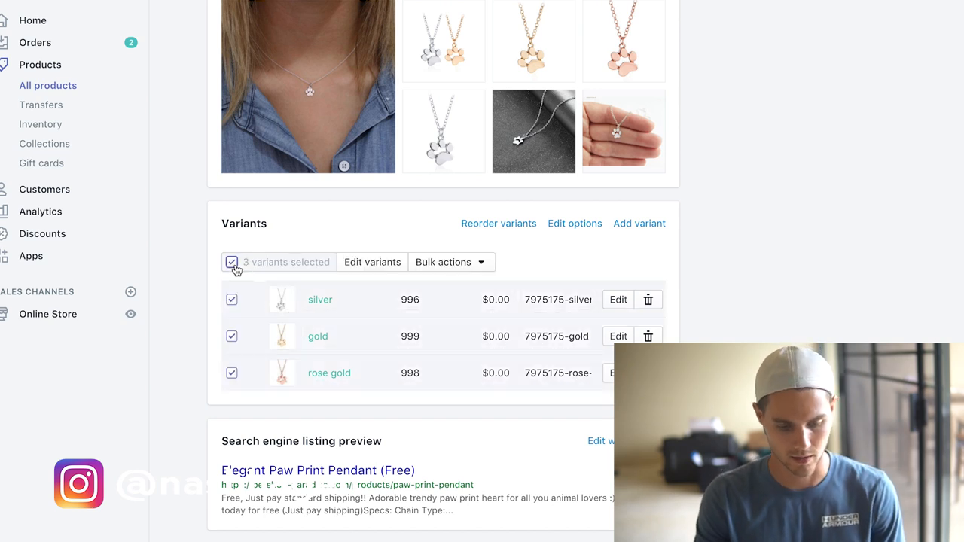
pyautogui.moveTo(307, 432)
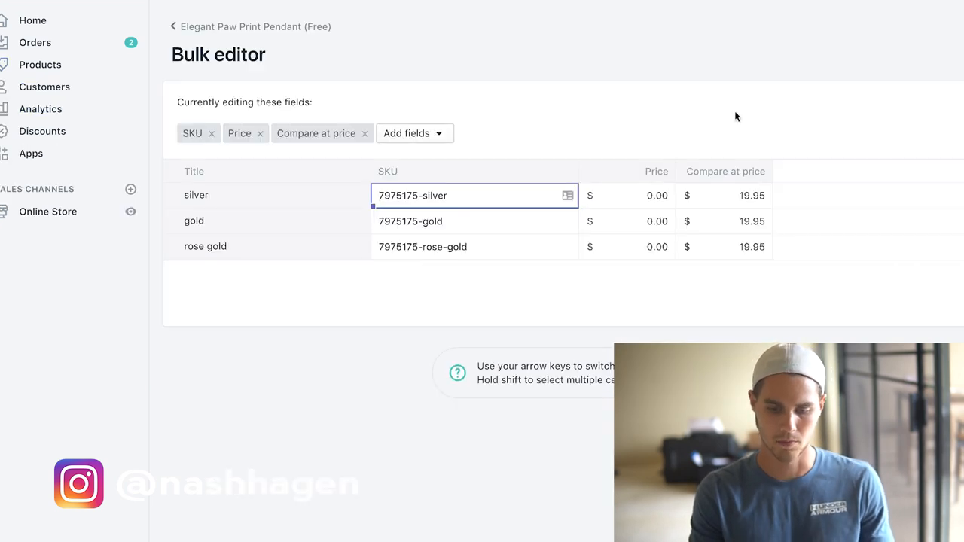
pyautogui.click(627, 195)
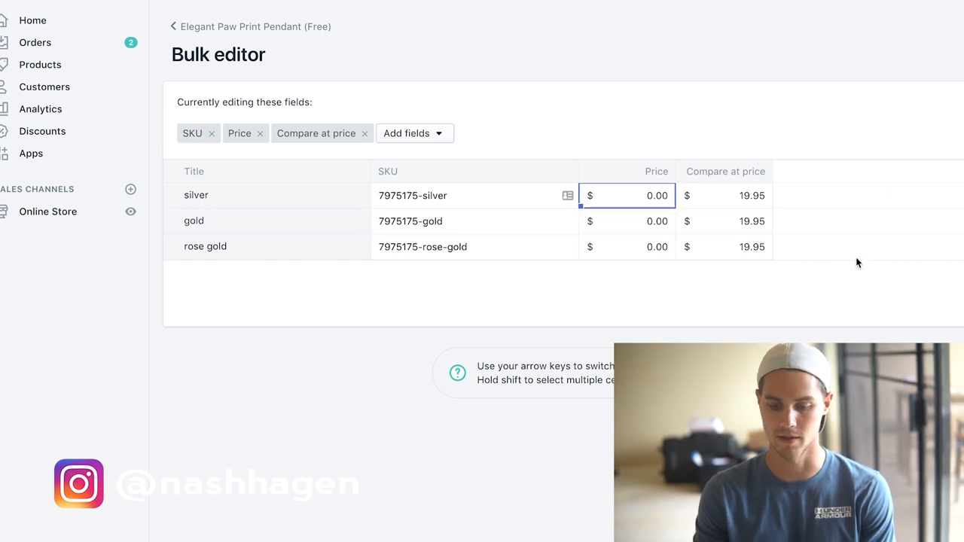
# Step: Add the Weight field to the variant bulk editor, showing 0.1 lb each, then go to Settings
pyautogui.click(414, 133)
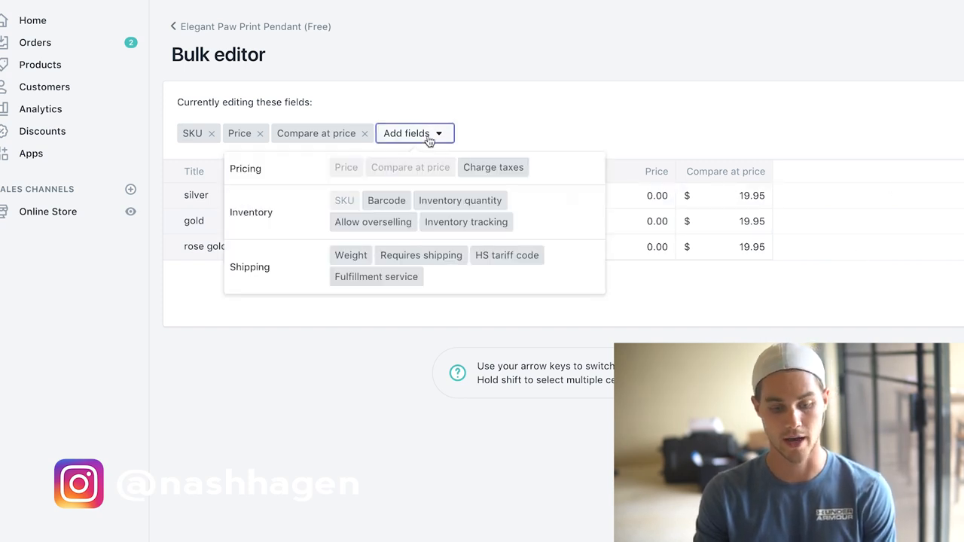
pyautogui.moveTo(351, 255)
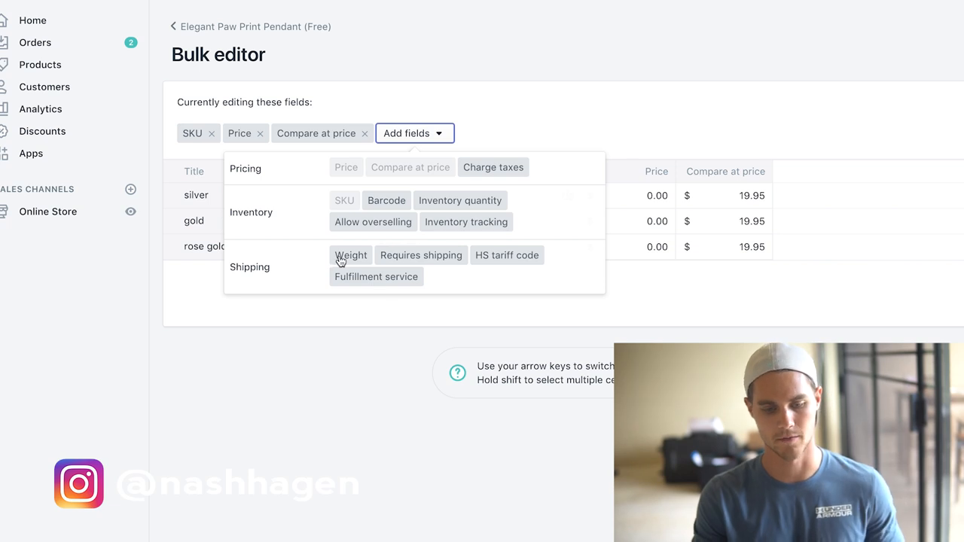
pyautogui.click(350, 254)
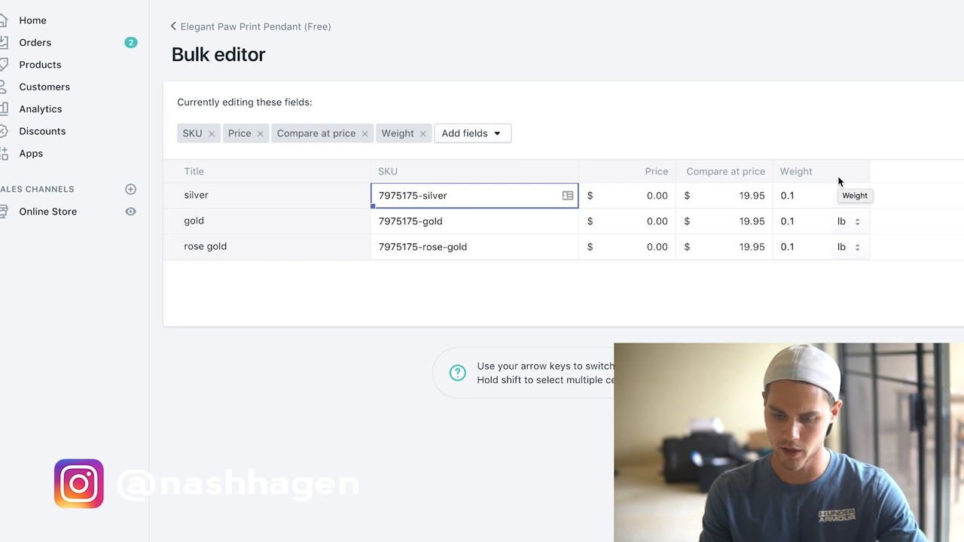
pyautogui.moveTo(811, 207)
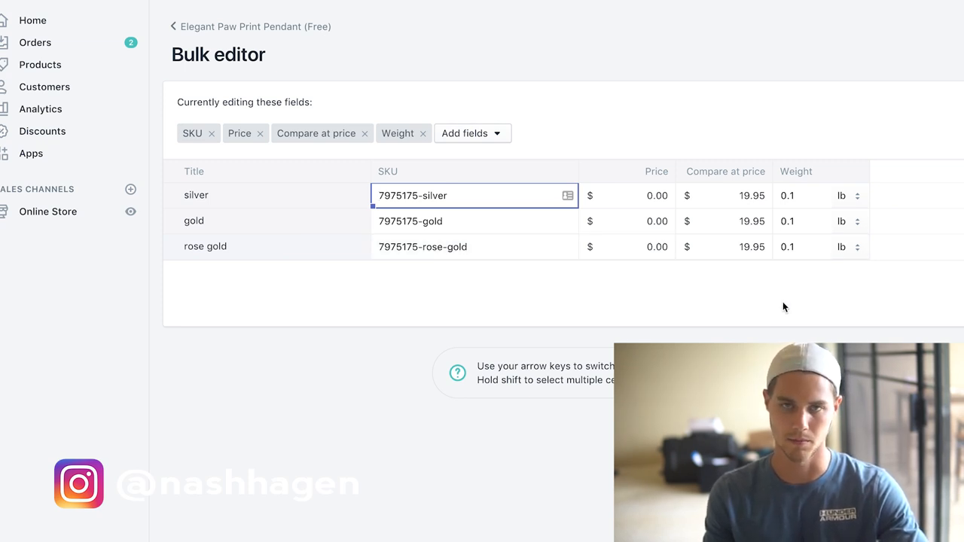
pyautogui.moveTo(791, 275)
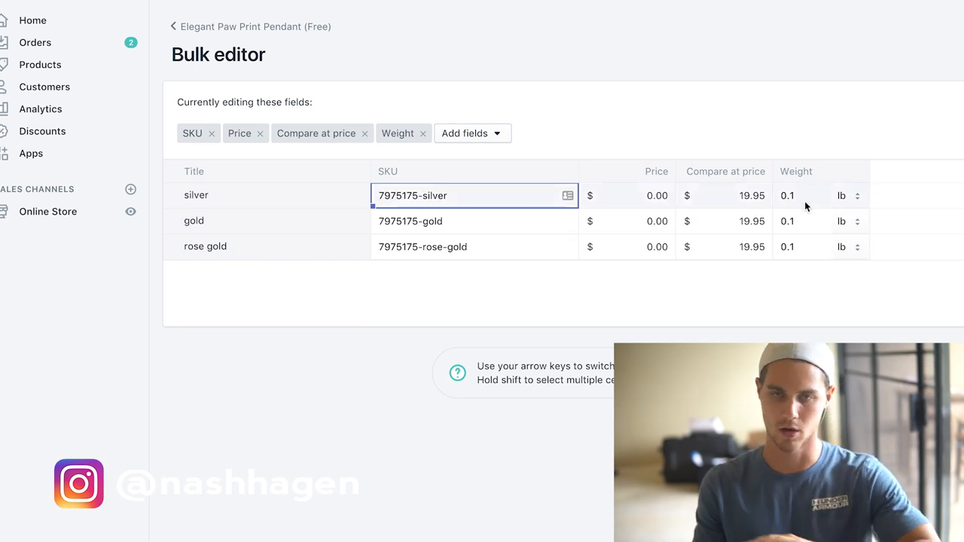
pyautogui.moveTo(789, 256)
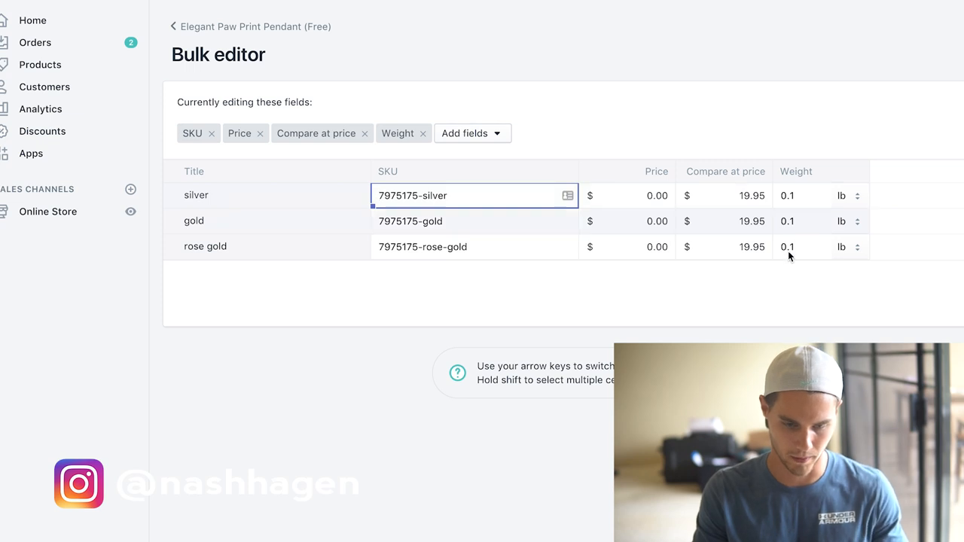
pyautogui.click(175, 25)
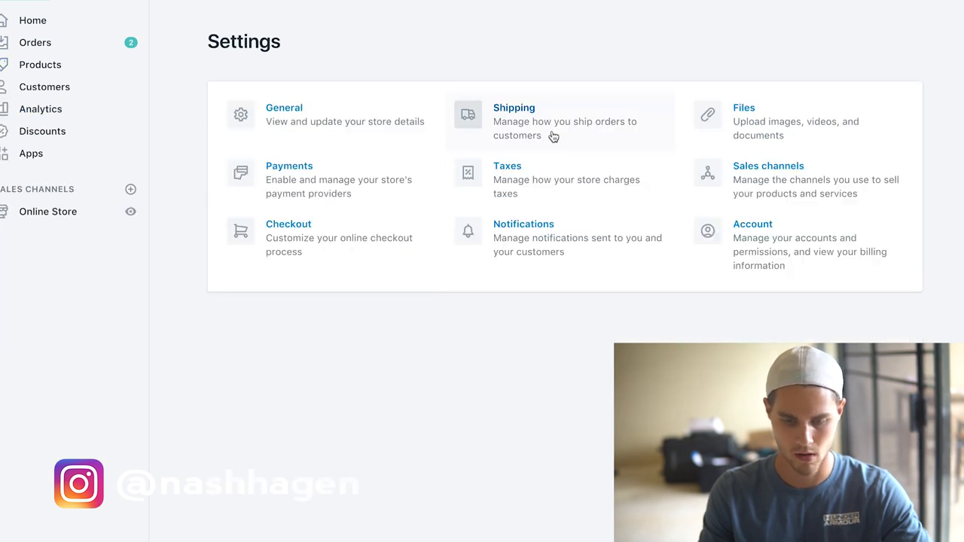
# Step: Open Shipping settings and save the Sample box package with a 0 lb empty weight
pyautogui.click(513, 120)
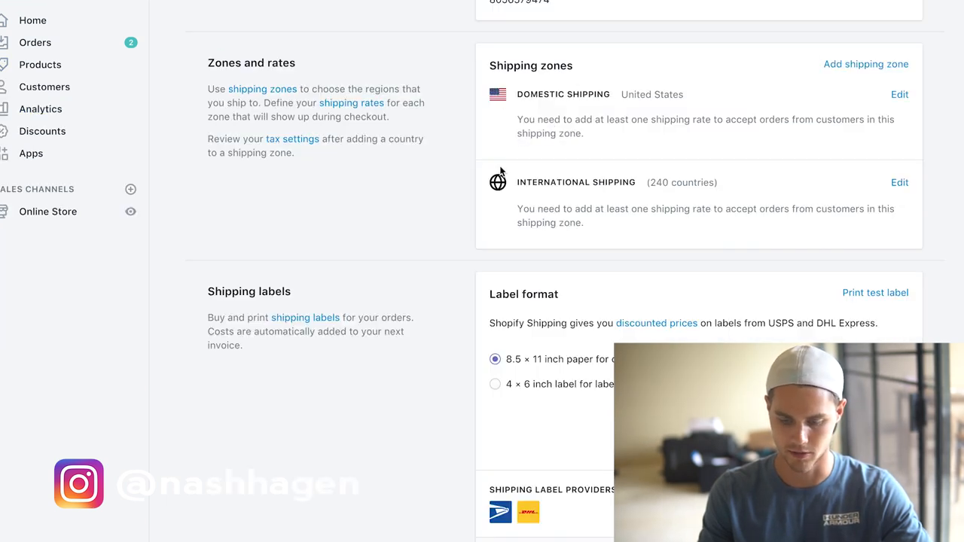
pyautogui.scroll(-3)
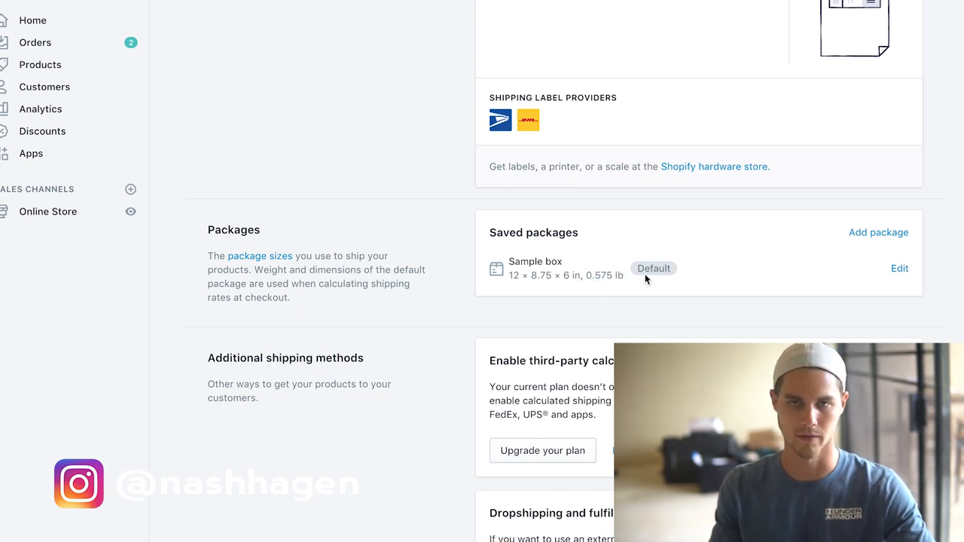
pyautogui.moveTo(899, 269)
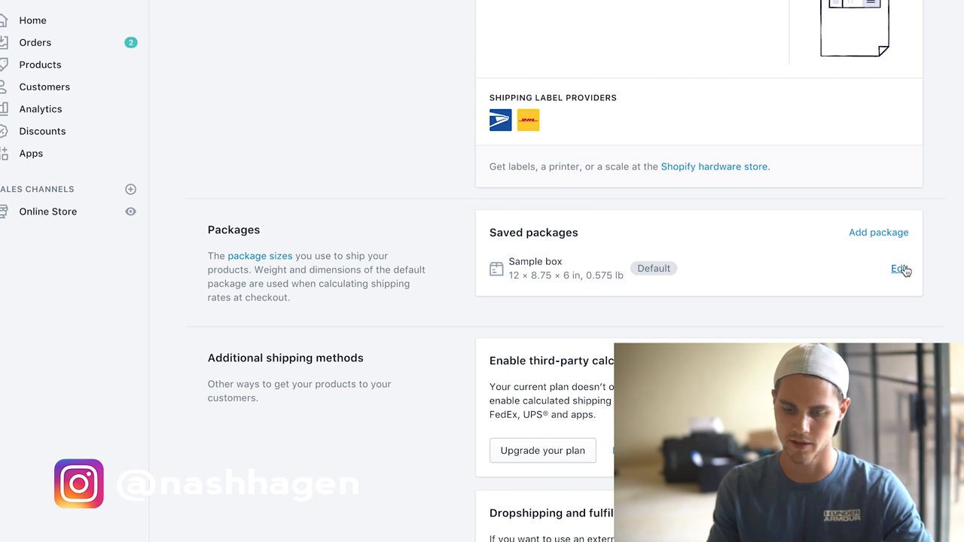
pyautogui.click(899, 268)
pyautogui.write('0')
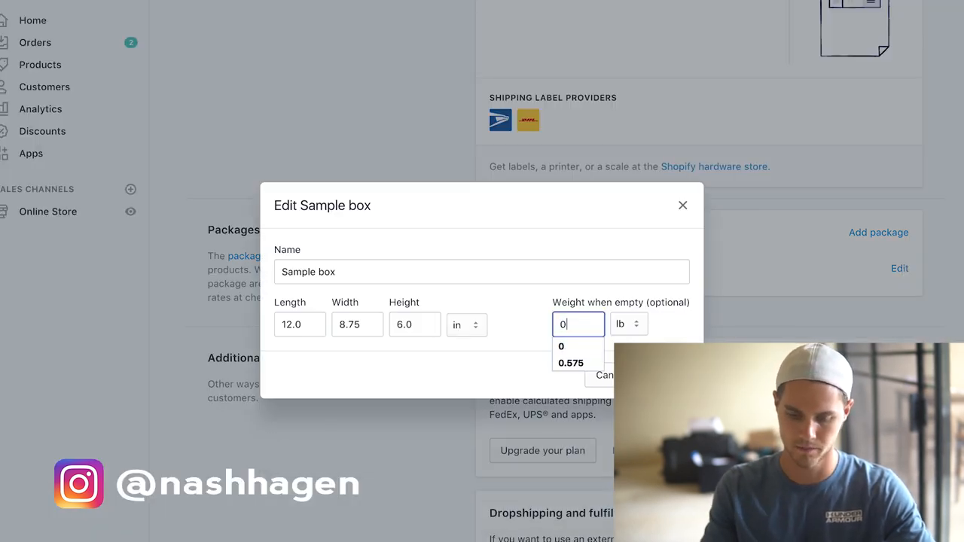
pyautogui.click(561, 346)
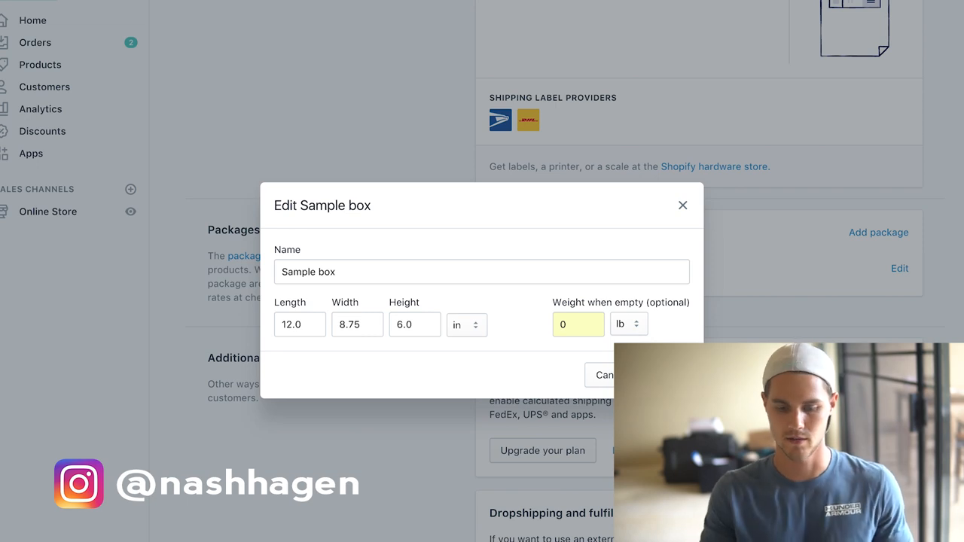
pyautogui.click(682, 205)
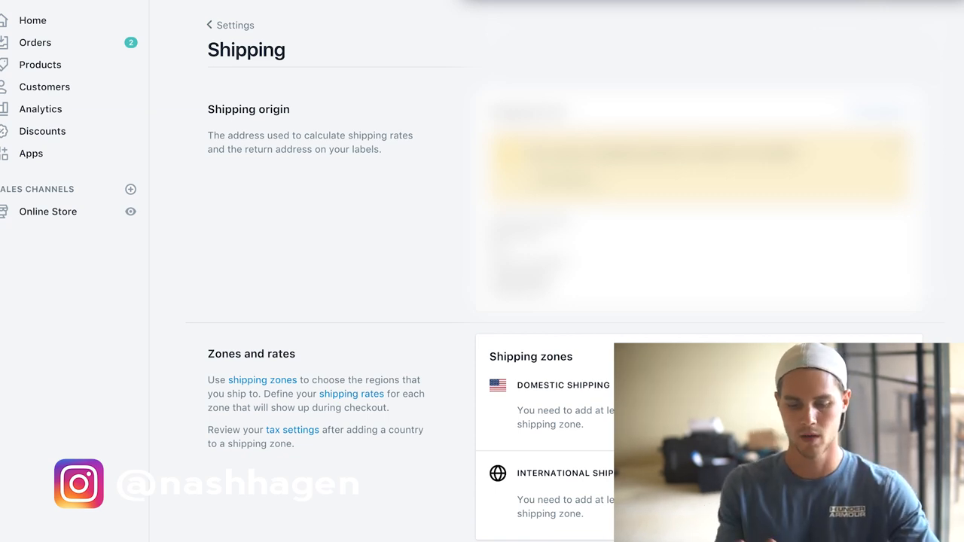
# Step: Delete the Domestic Shipping zone from its edit page and confirm the deletion
pyautogui.scroll(-3)
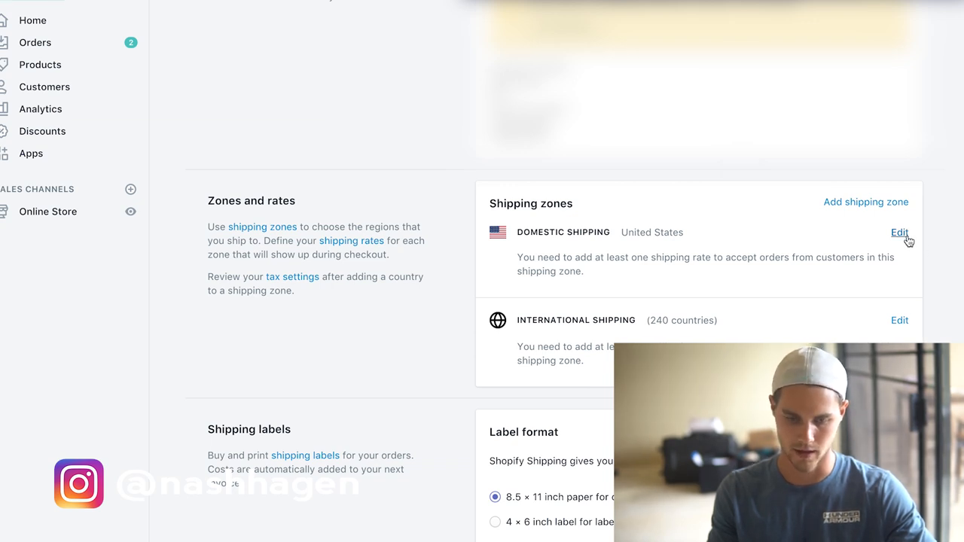
pyautogui.click(899, 232)
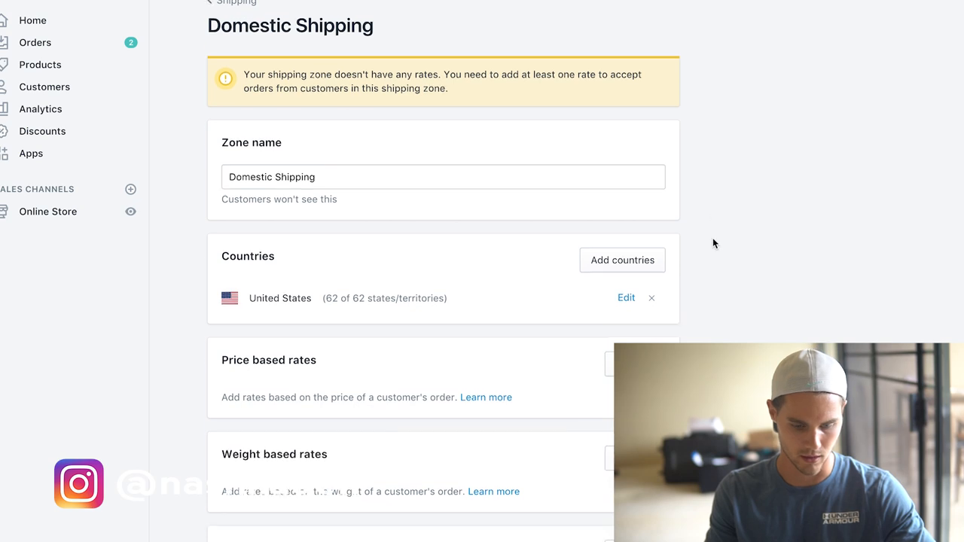
pyautogui.scroll(-3)
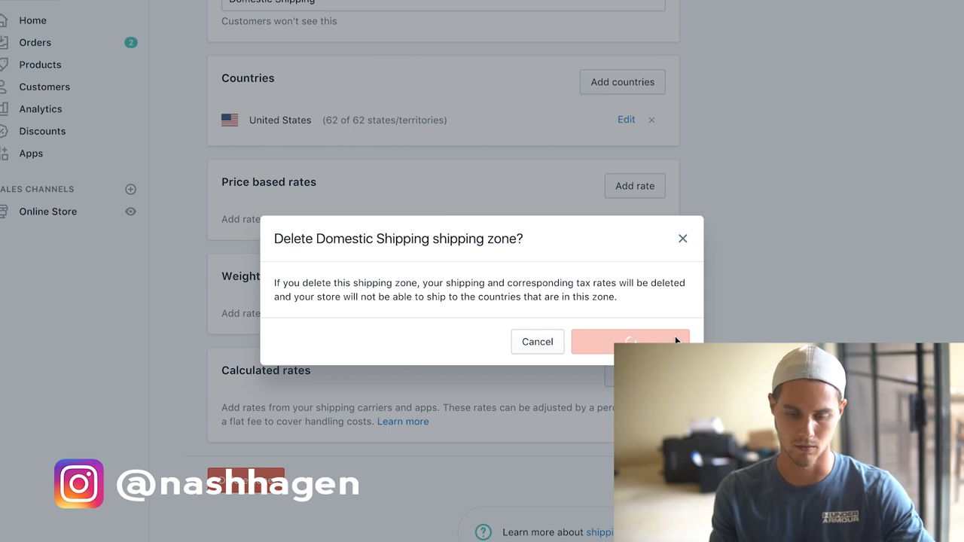
pyautogui.click(631, 341)
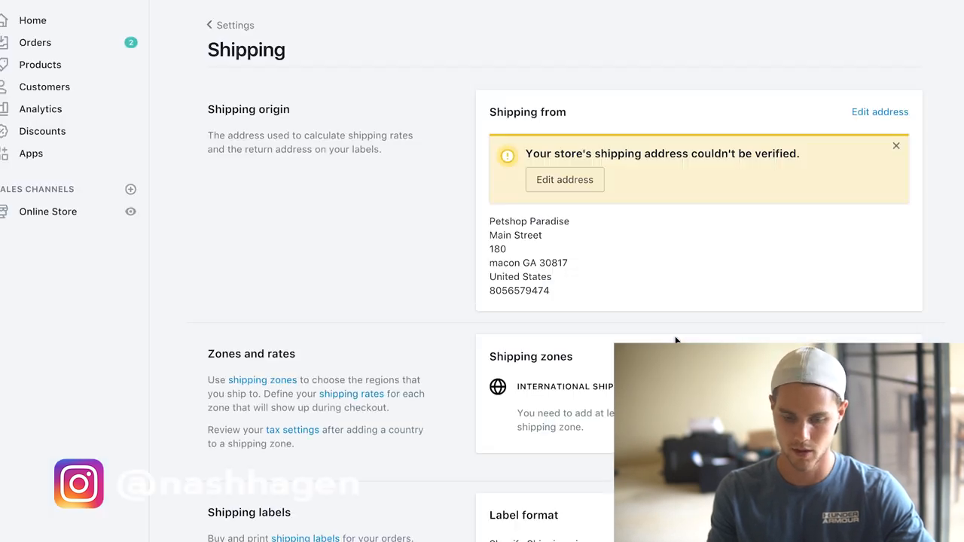
pyautogui.scroll(-3)
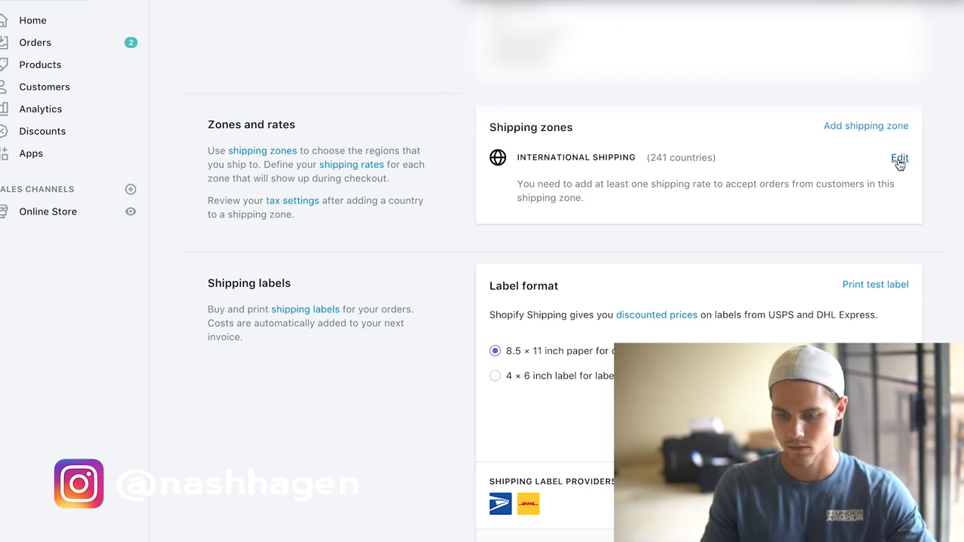
# Step: Edit International Shipping, keep Rest of world selected in Add countries, and scroll to rates
pyautogui.click(899, 158)
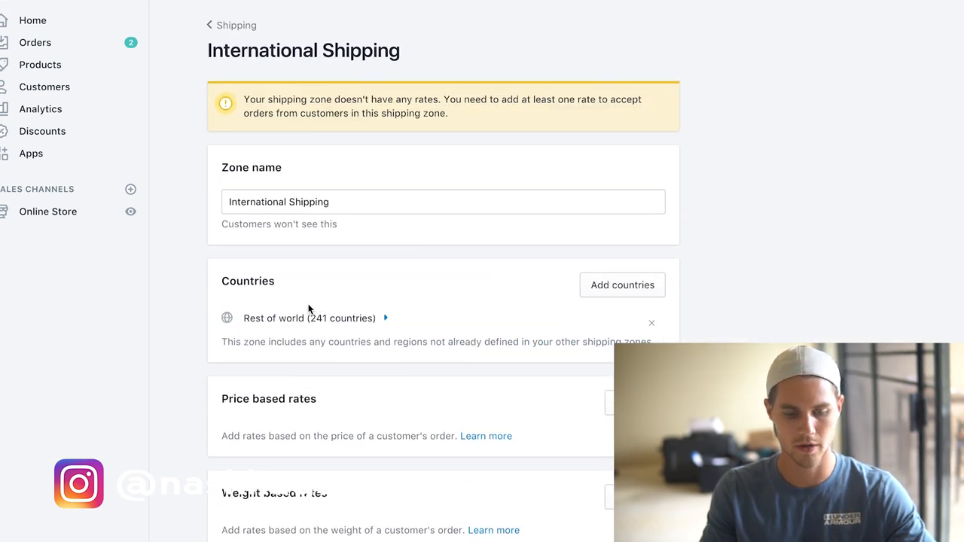
pyautogui.moveTo(391, 302)
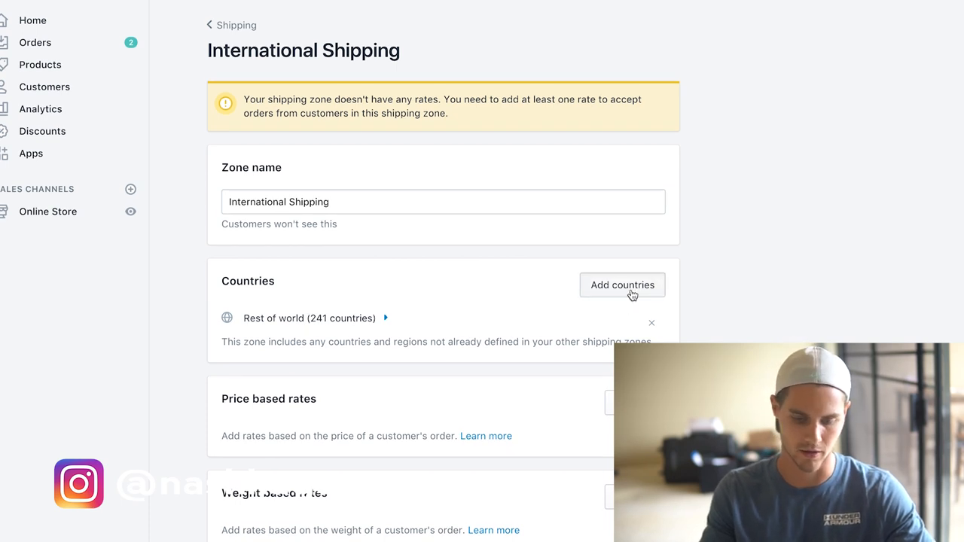
pyautogui.click(622, 284)
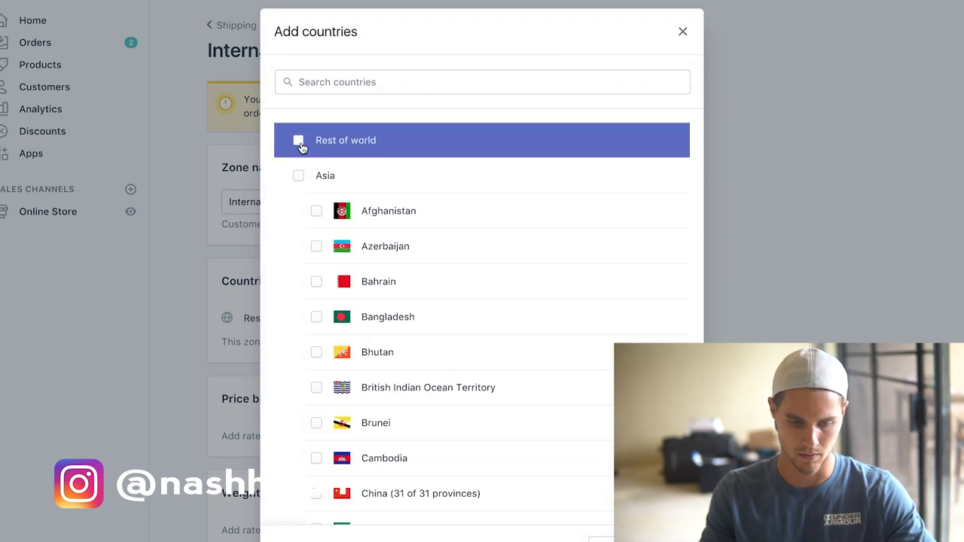
pyautogui.scroll(-3)
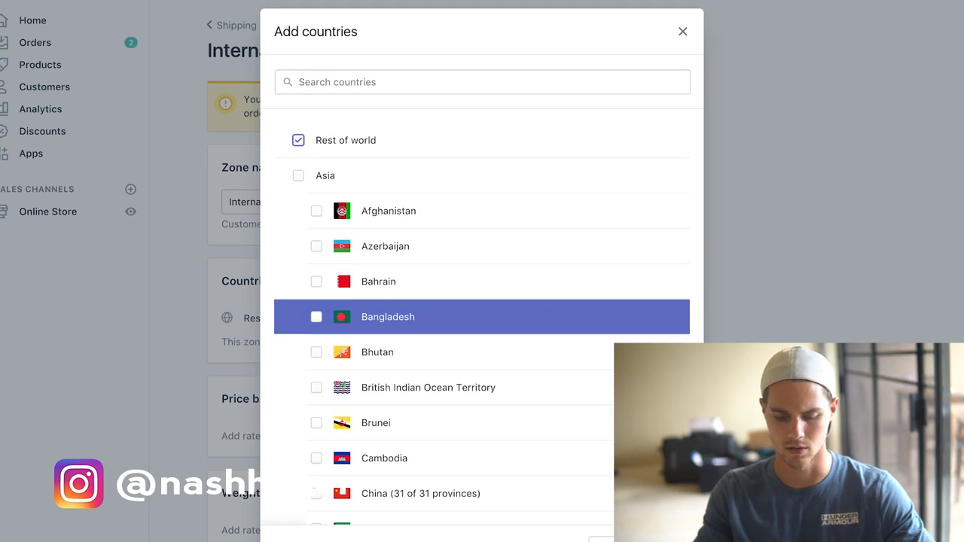
pyautogui.click(683, 31)
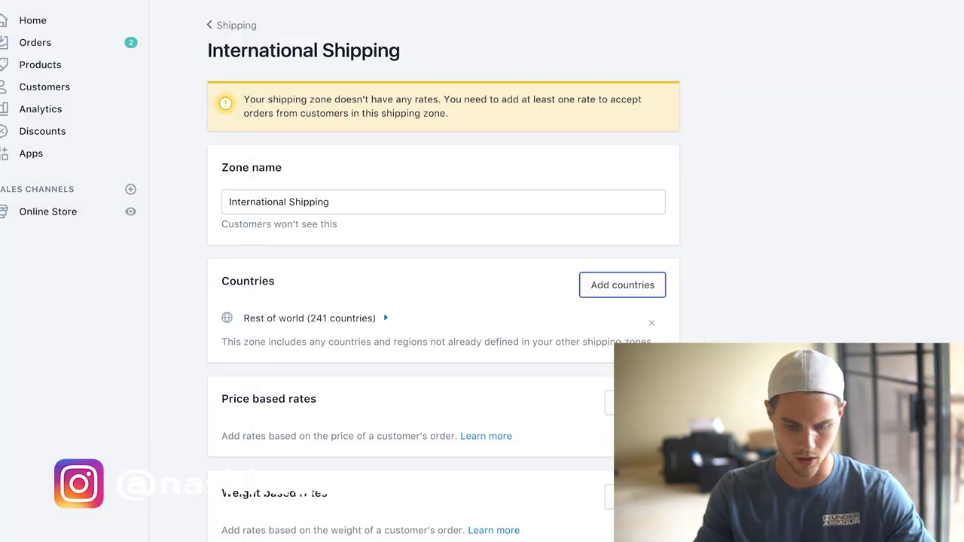
pyautogui.scroll(-3)
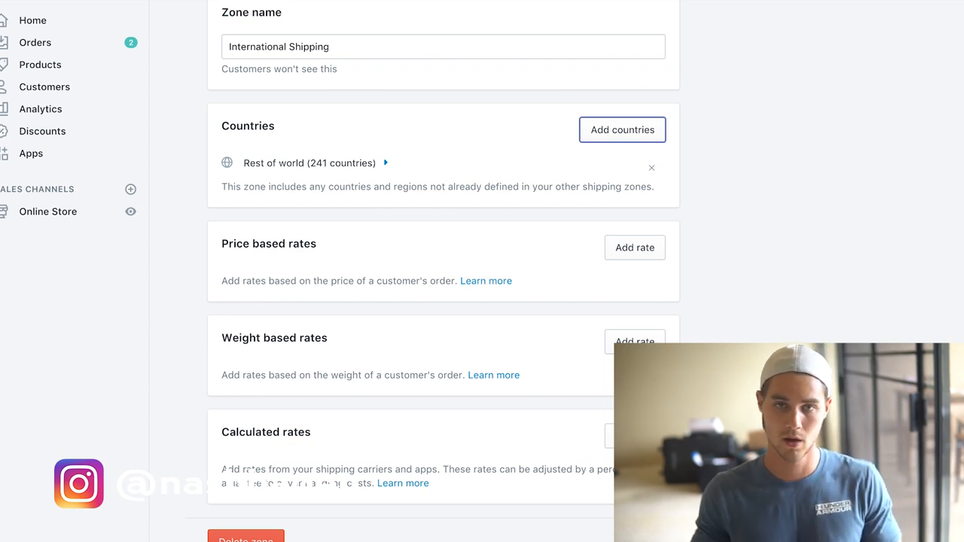
pyautogui.scroll(-3)
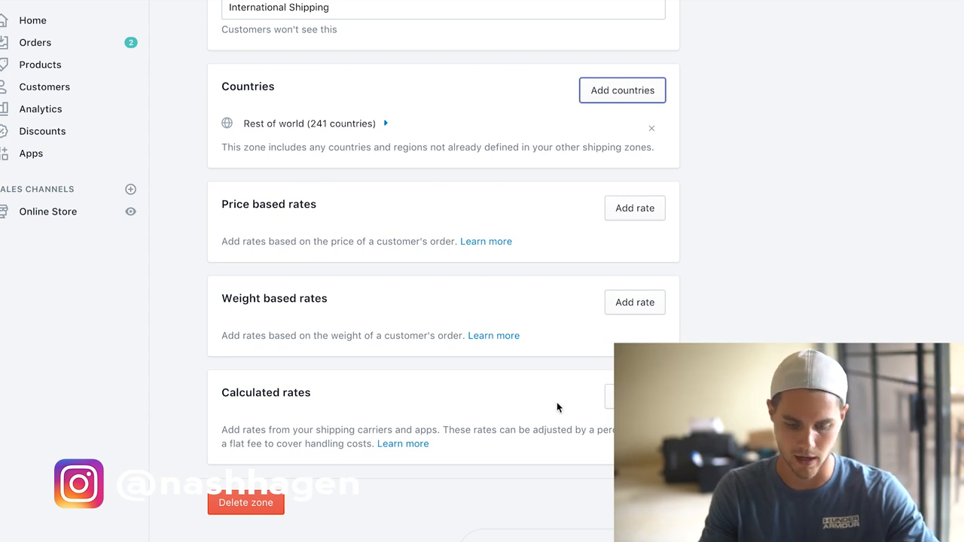
pyautogui.moveTo(567, 262)
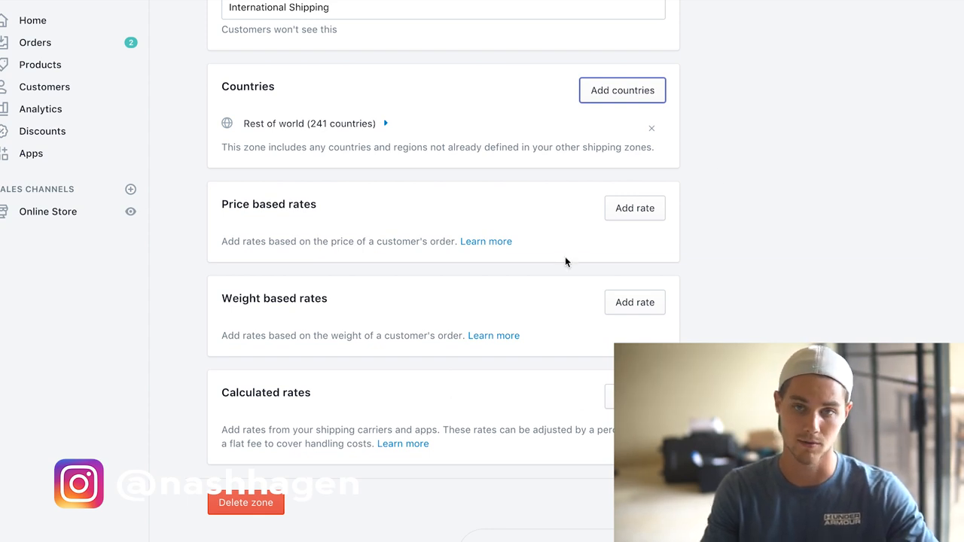
pyautogui.moveTo(576, 252)
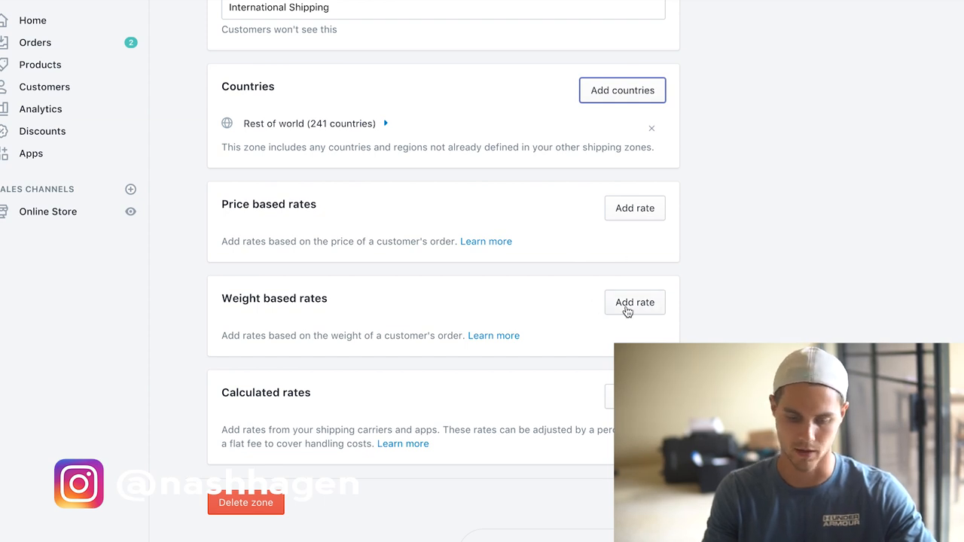
# Step: Start a new weight-based rate named Standard Shipping
pyautogui.click(634, 302)
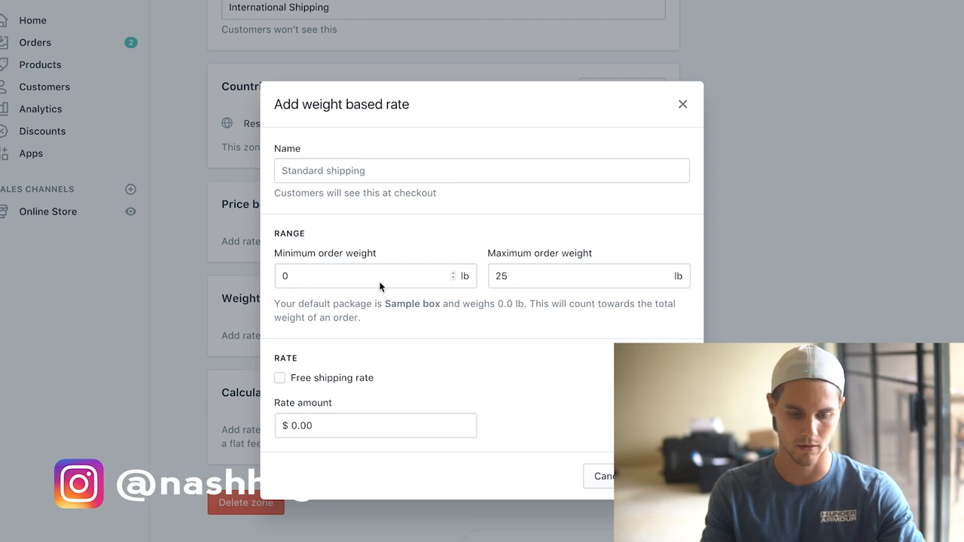
pyautogui.click(374, 275)
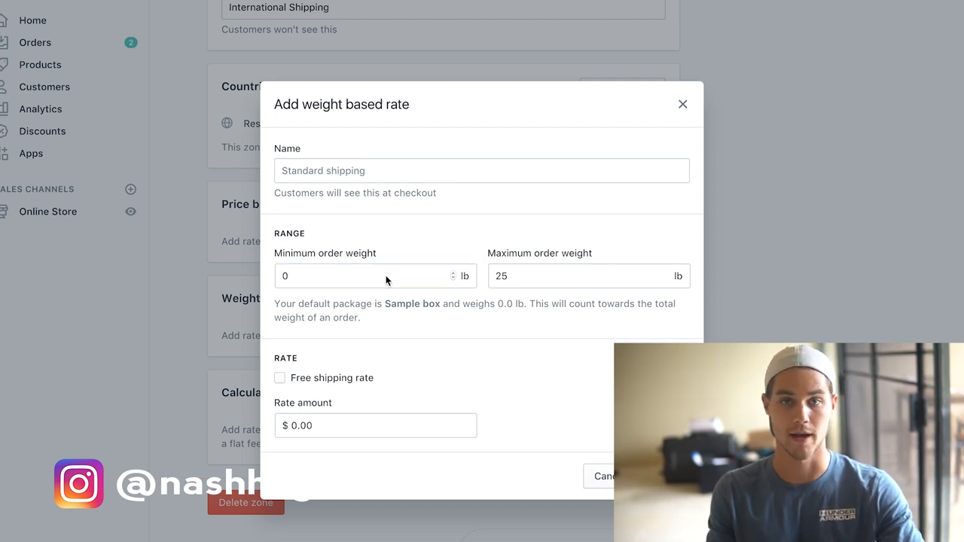
pyautogui.click(369, 275)
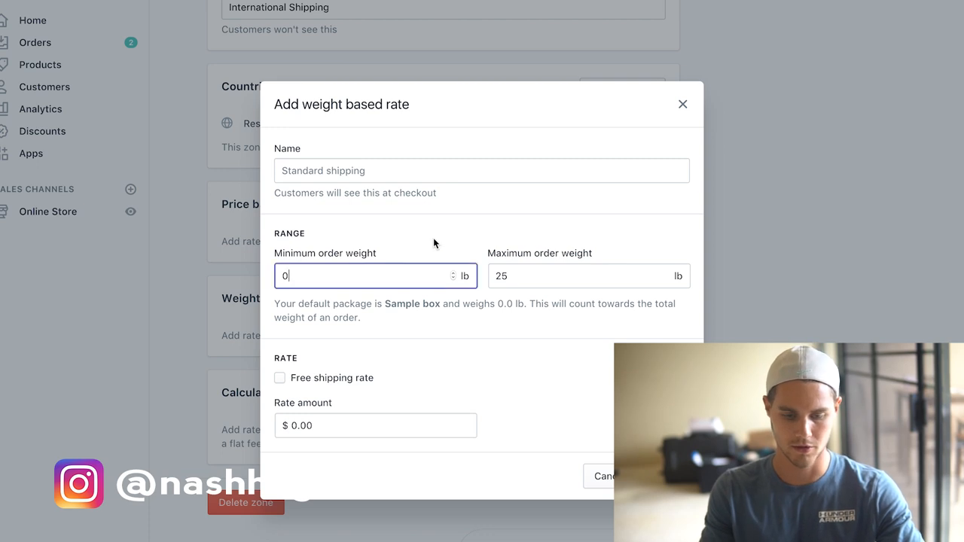
pyautogui.moveTo(421, 247)
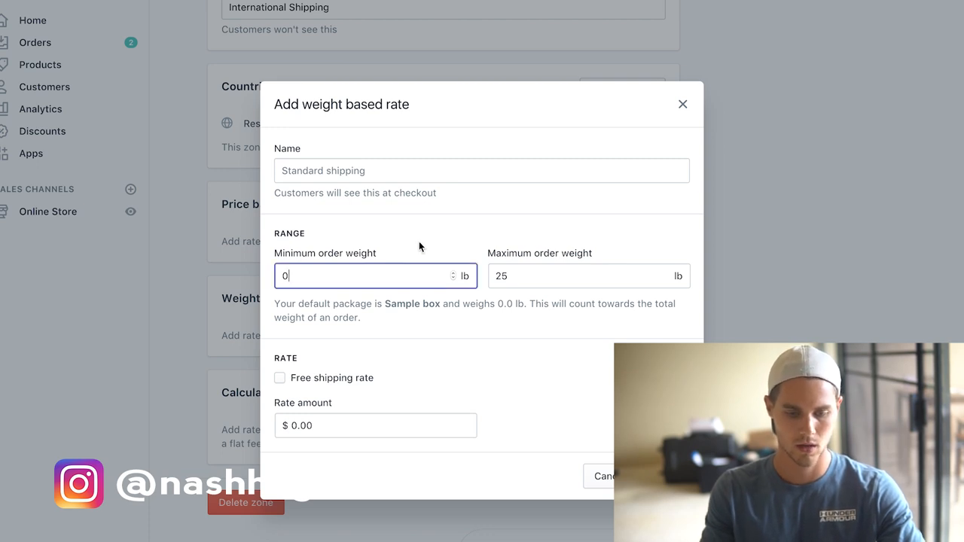
pyautogui.click(481, 170)
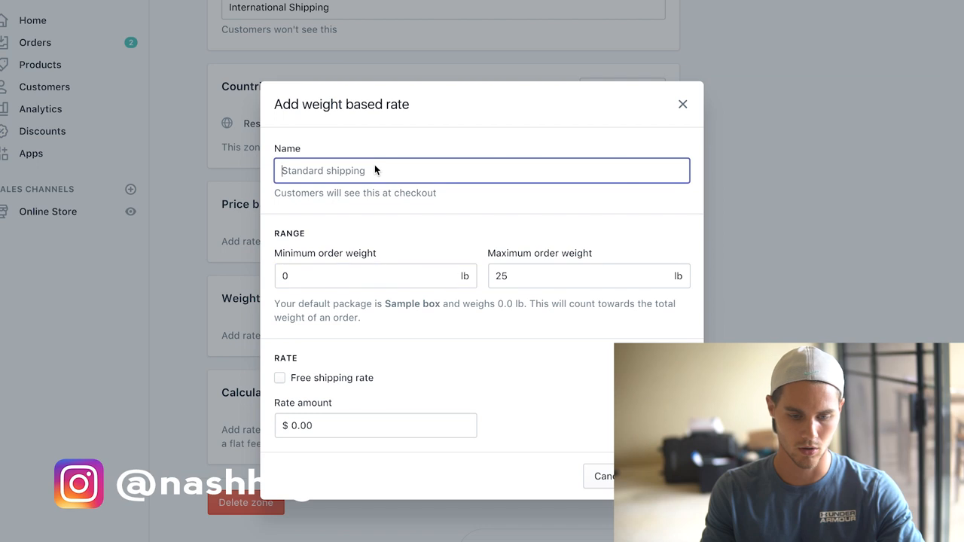
pyautogui.write('S')
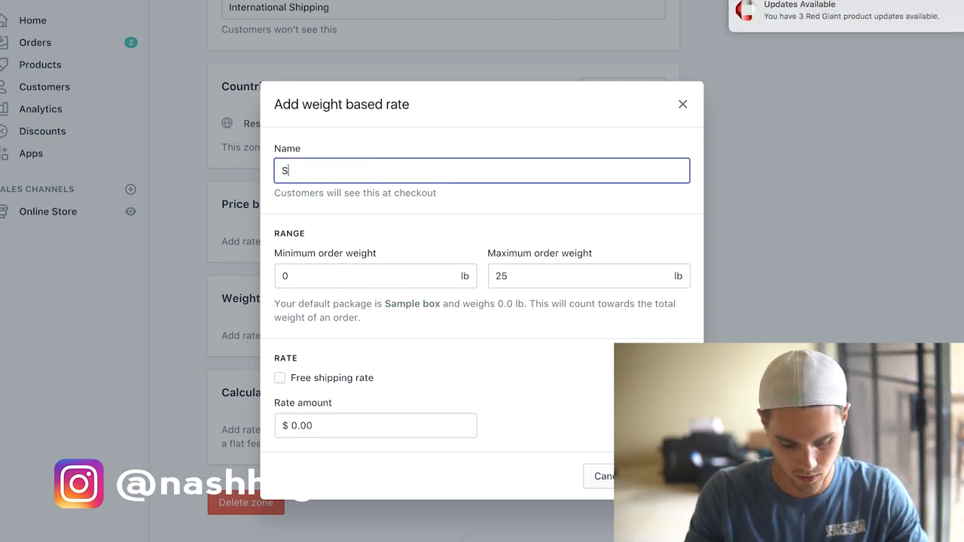
pyautogui.write('Standard')
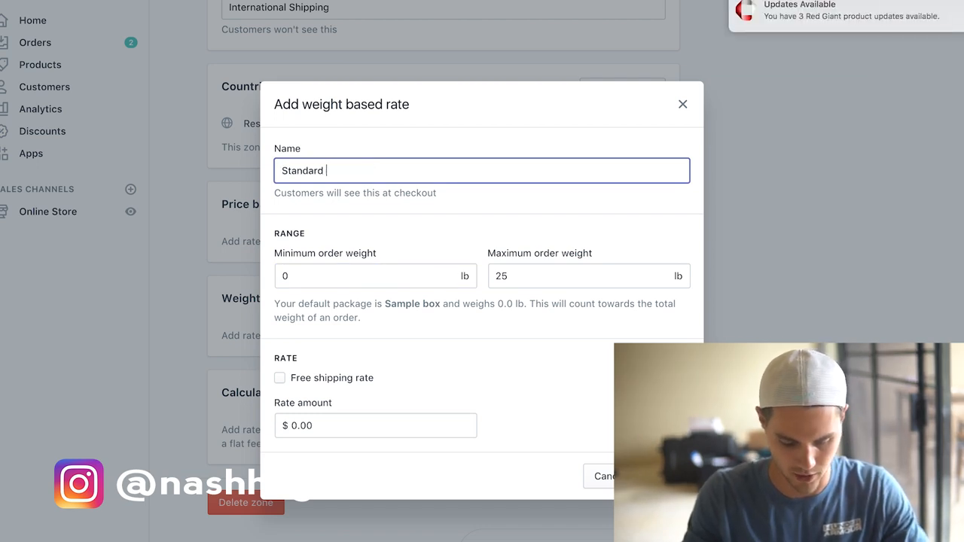
pyautogui.write('Shipping')
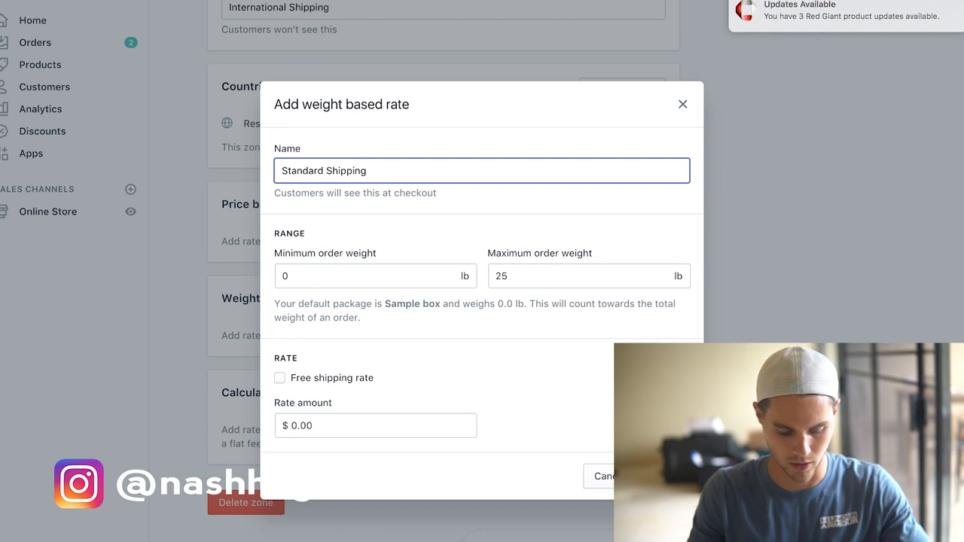
# Step: Set its weight range to 0.1–0.1 lb and price to $9.95, then save
pyautogui.click(375, 276)
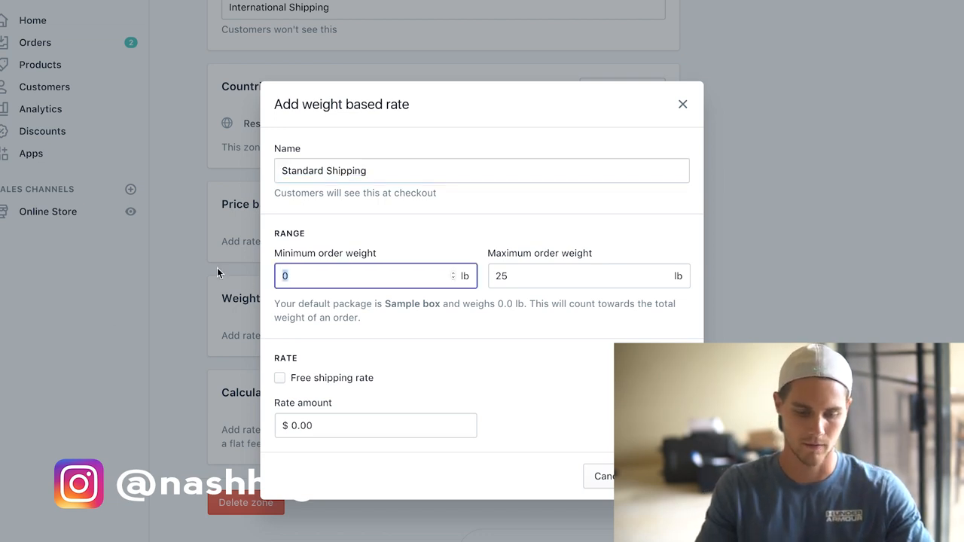
pyautogui.write('.1')
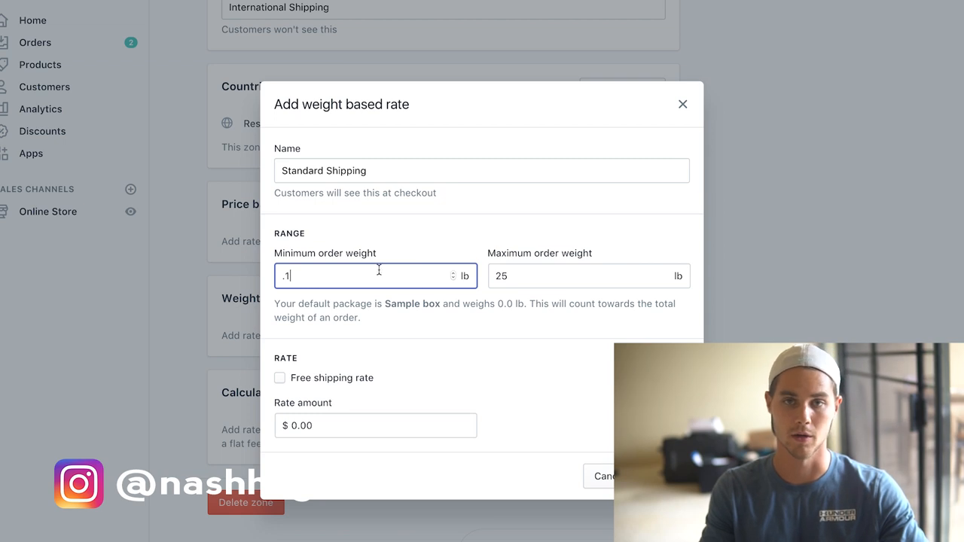
pyautogui.click(588, 275)
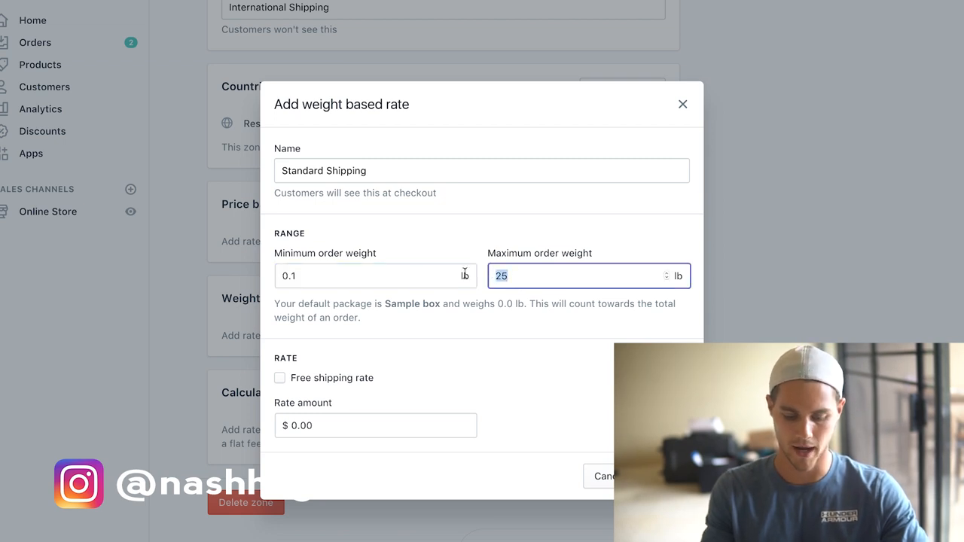
pyautogui.write('.1')
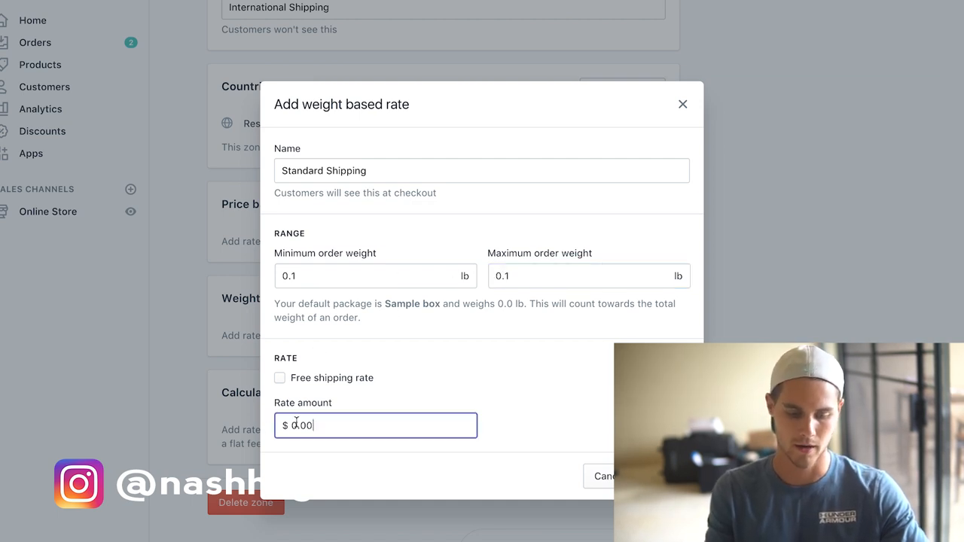
pyautogui.write('9')
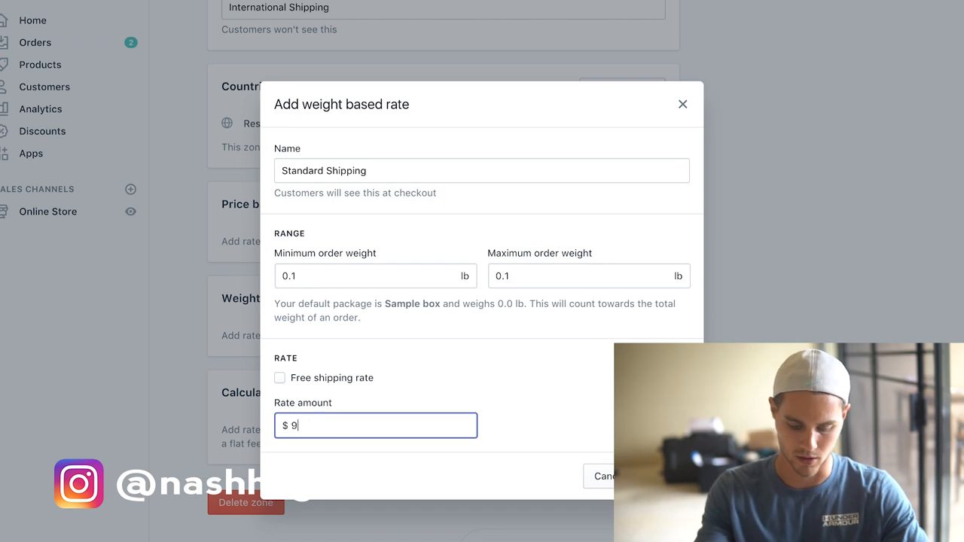
pyautogui.write('.95')
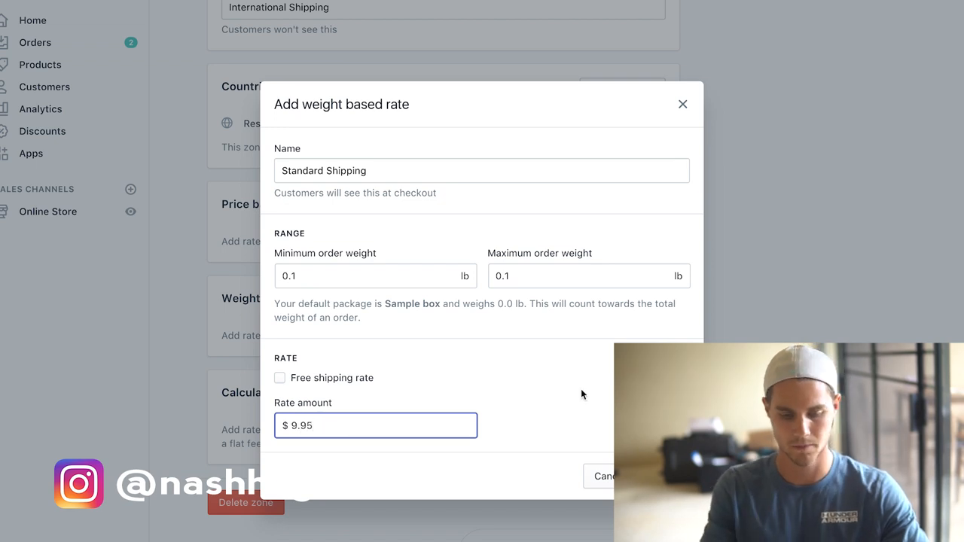
pyautogui.click(640, 476)
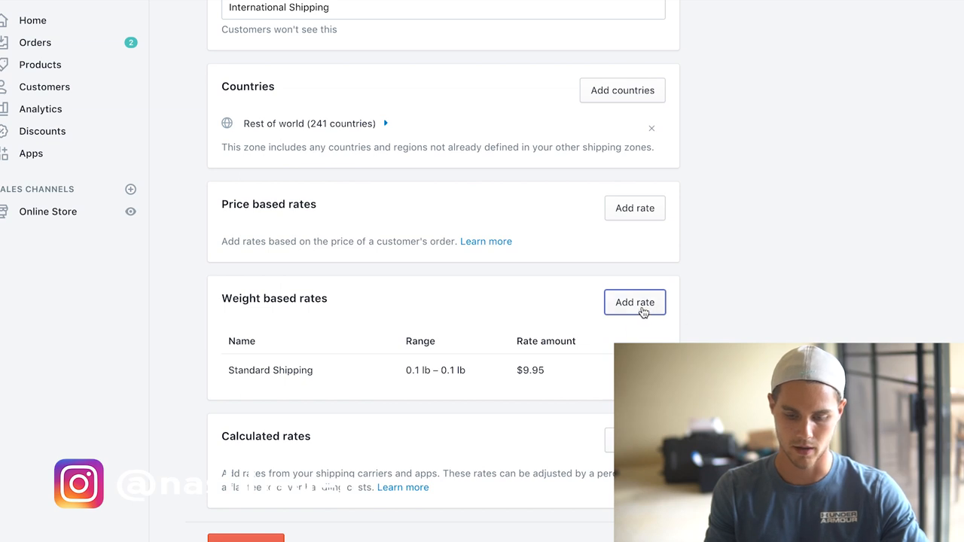
# Step: Add another Standard Shipping rate with 0.2 lb weights priced at $18.95
pyautogui.click(635, 302)
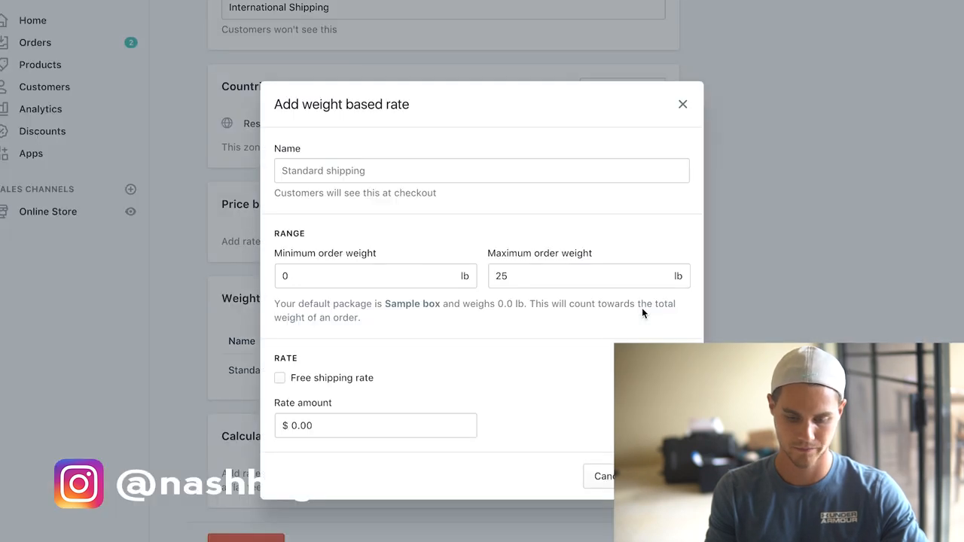
pyautogui.write('Standard Shipping')
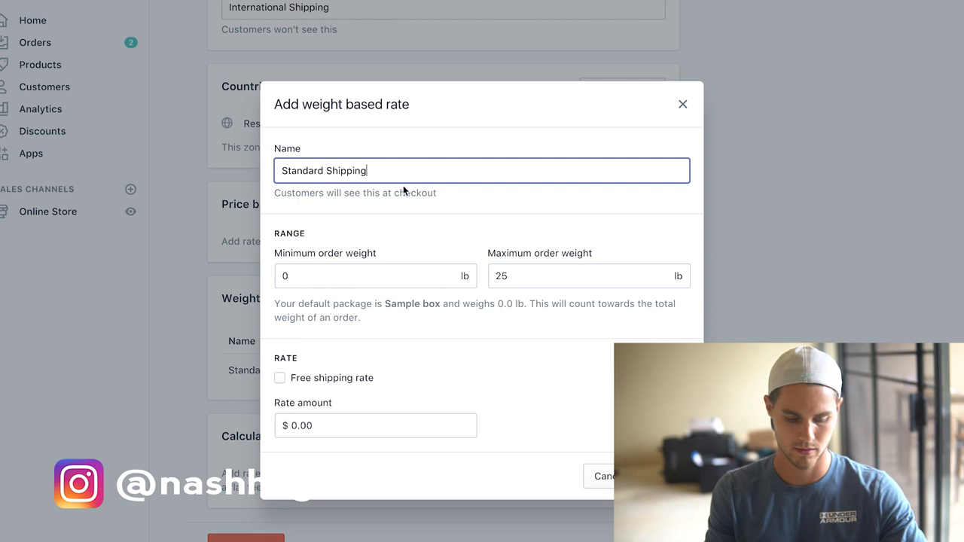
pyautogui.click(374, 276)
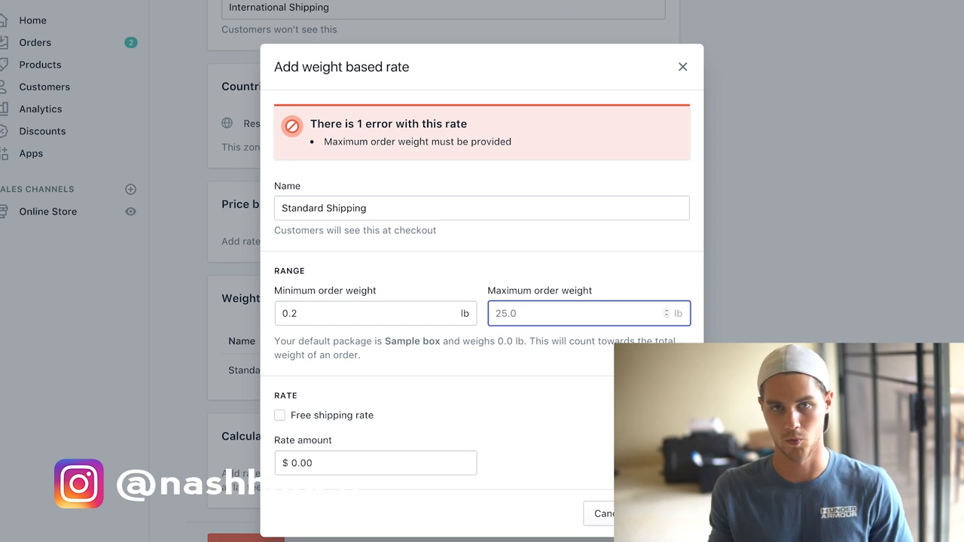
pyautogui.write('.2')
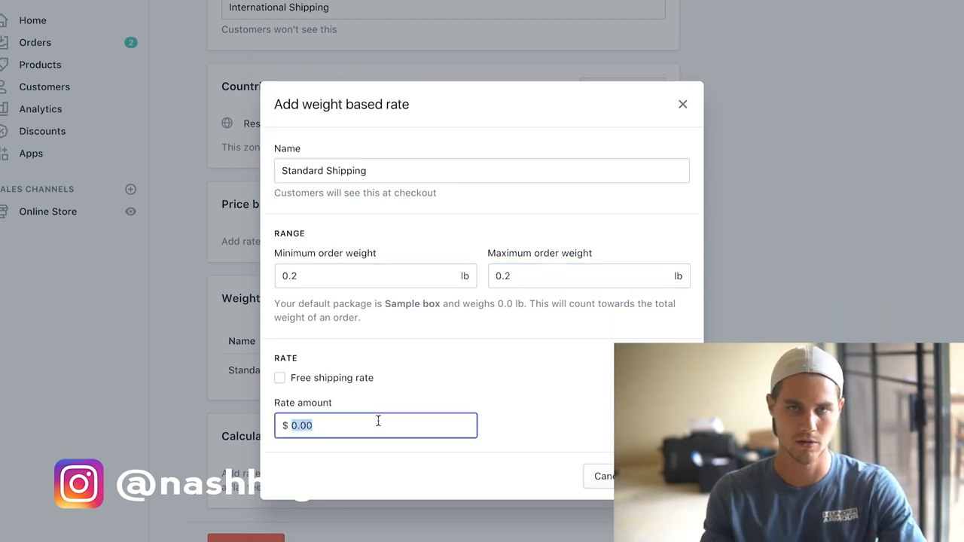
pyautogui.write('18.95')
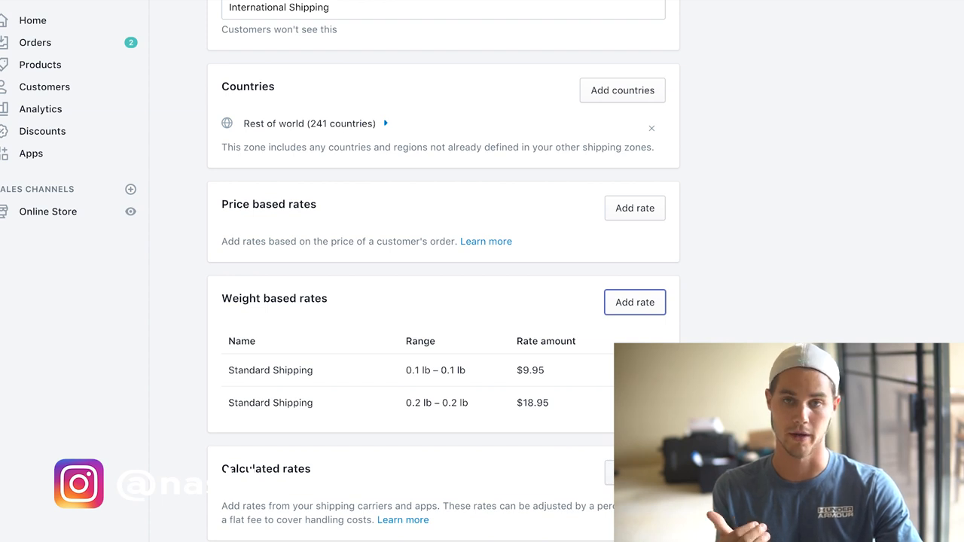
pyautogui.click(635, 302)
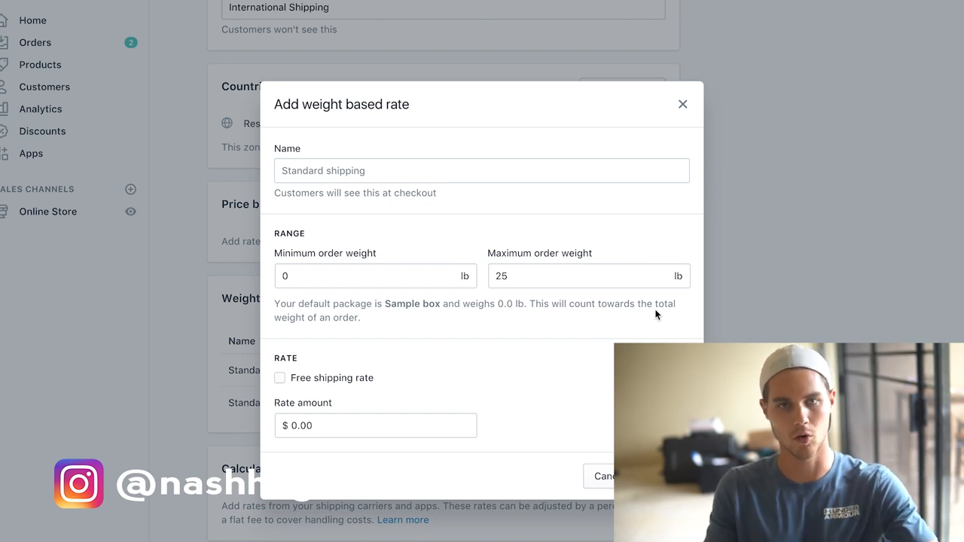
# Step: Enter a test rate of 200 and adjust the minimum weight in the unwanted rate form
pyautogui.click(375, 426)
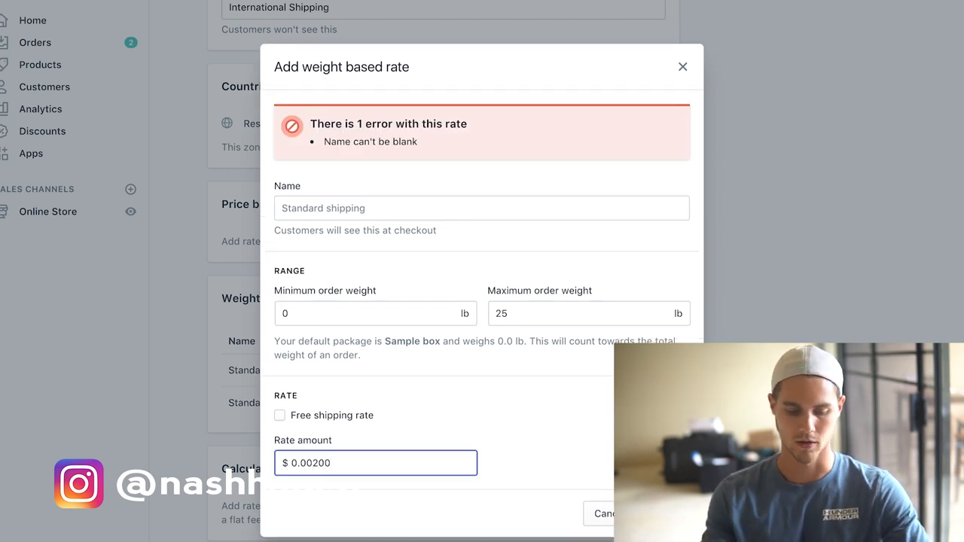
pyautogui.write('200')
pyautogui.click(375, 313)
pyautogui.write('1')
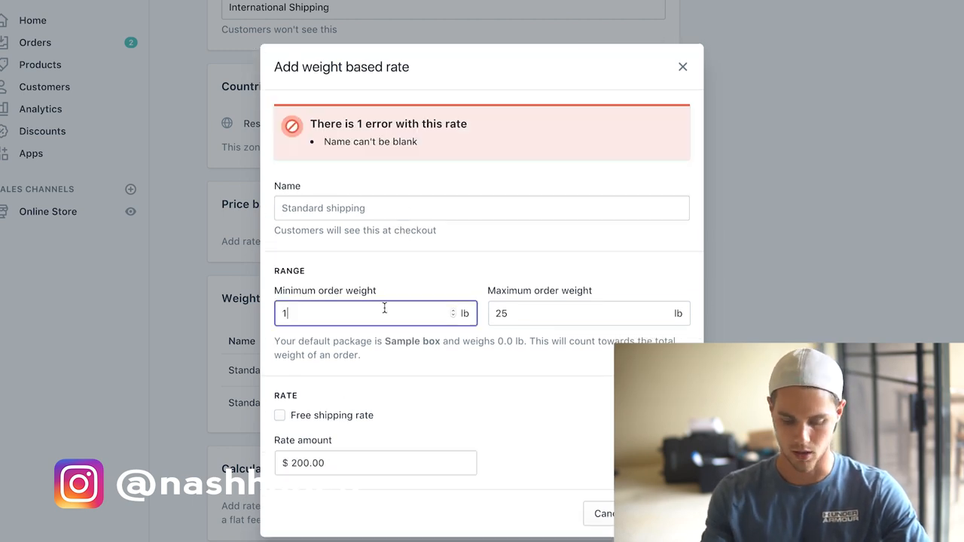
pyautogui.click(588, 313)
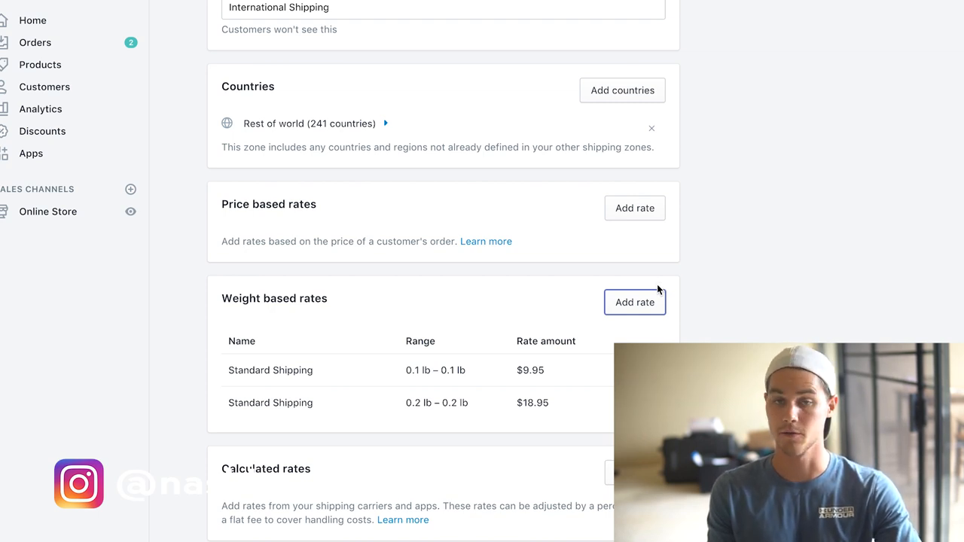
# Step: Open a new weight-based rate form with 0 lb minimum and maximum weights
pyautogui.click(634, 302)
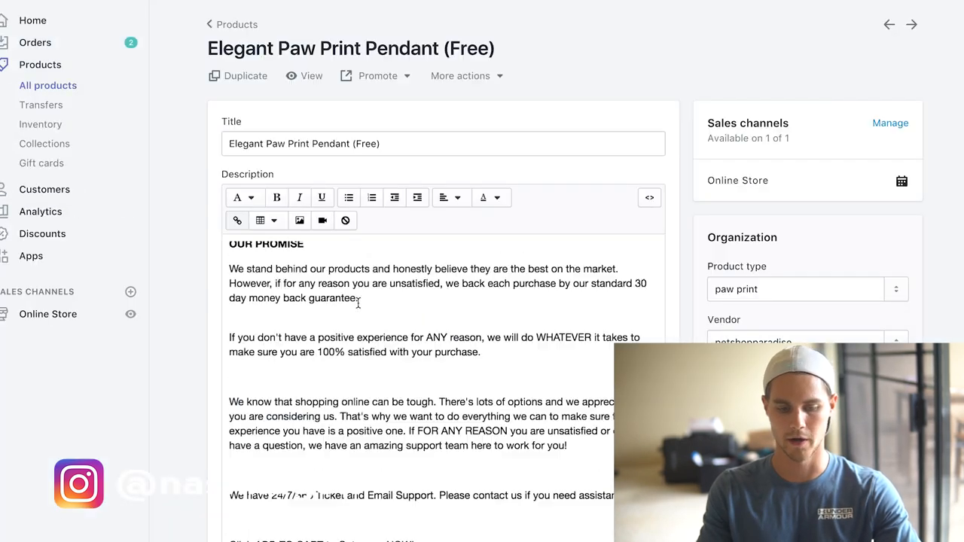
pyautogui.scroll(-3)
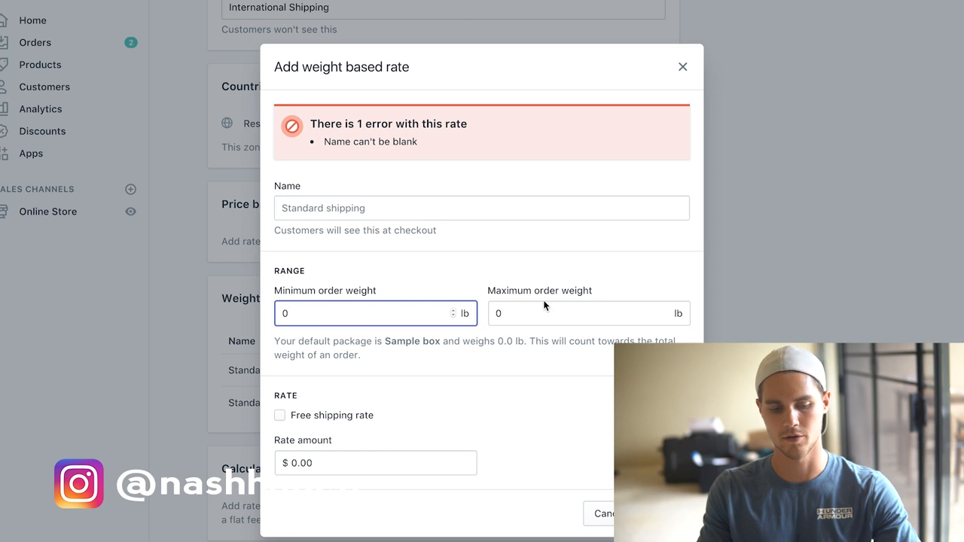
# Step: Set the 0–0 lb rate as a free shipping rate named 'Free Shipping'
pyautogui.click(588, 313)
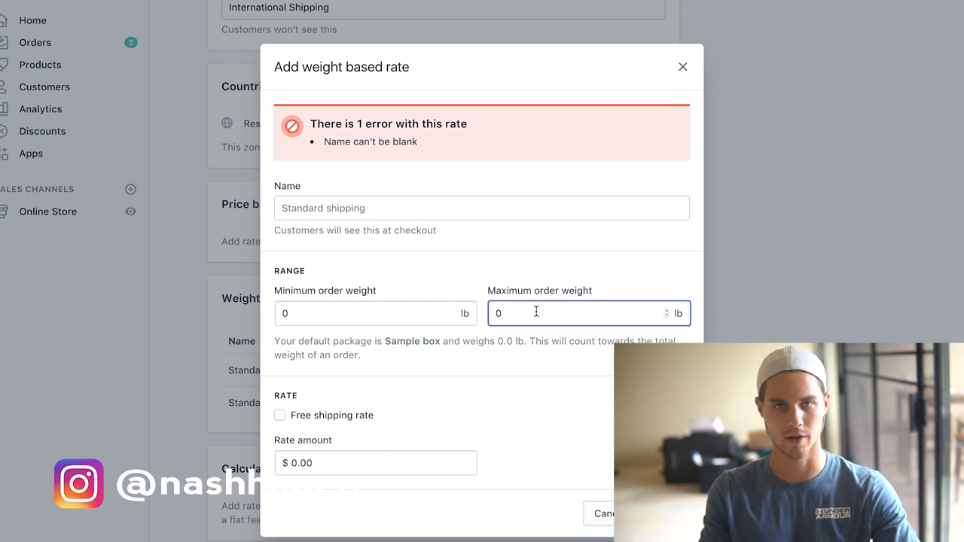
pyautogui.click(280, 415)
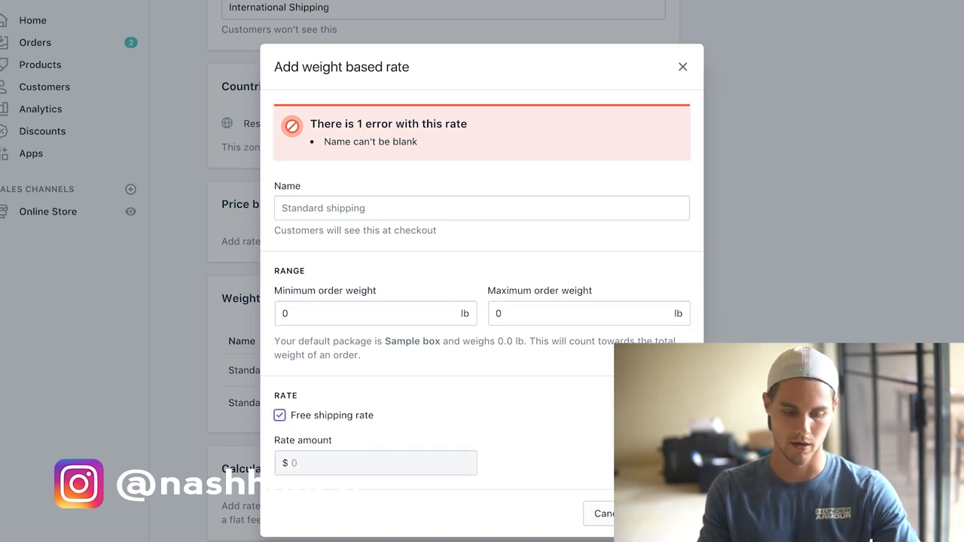
pyautogui.moveTo(488, 437)
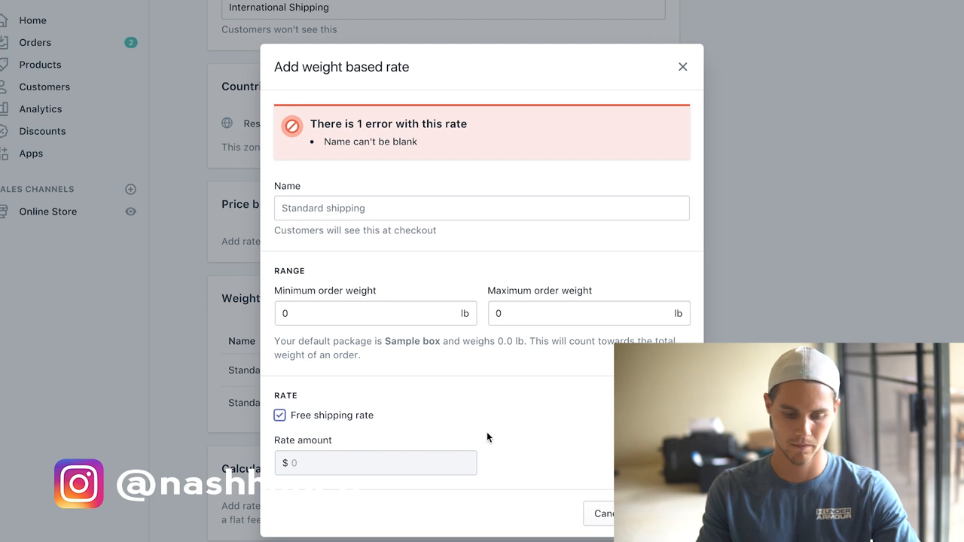
pyautogui.write('F')
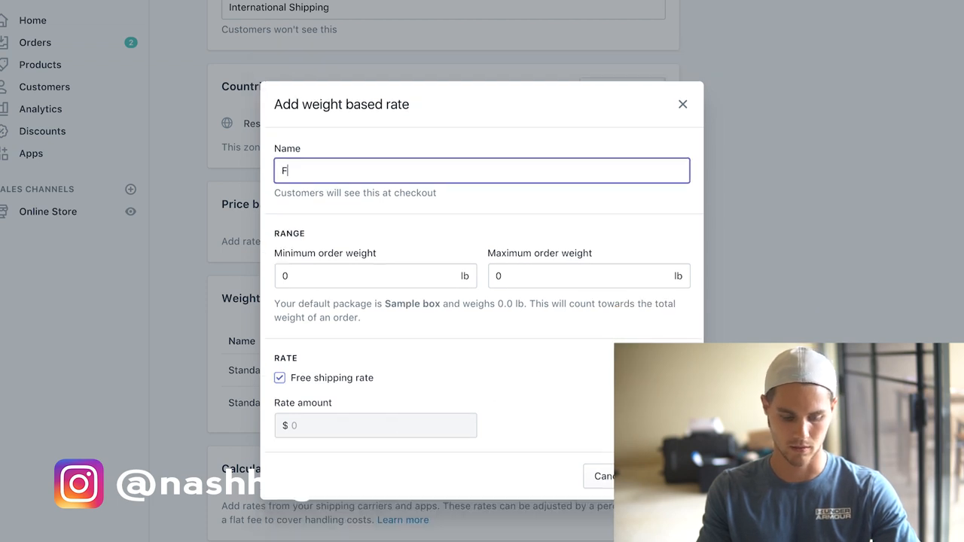
pyautogui.write('ree Shipping')
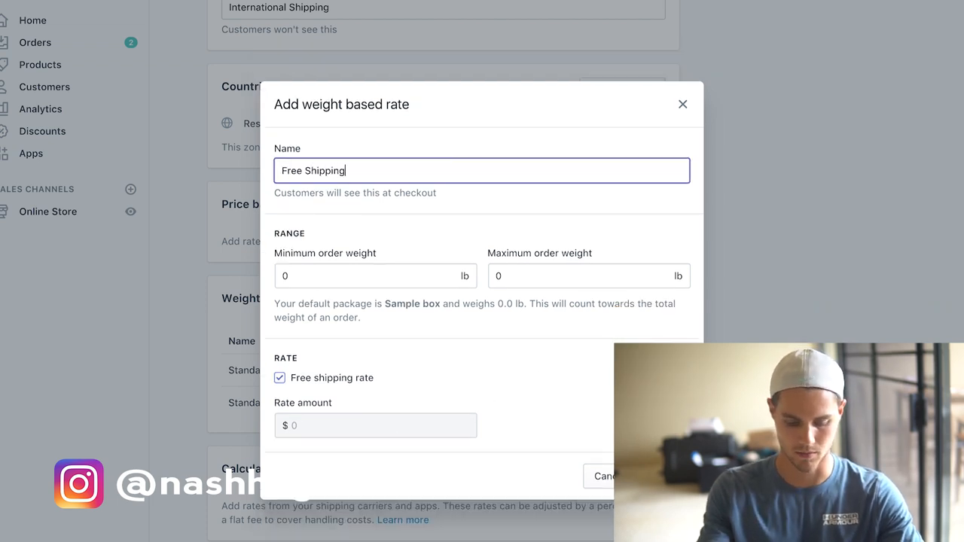